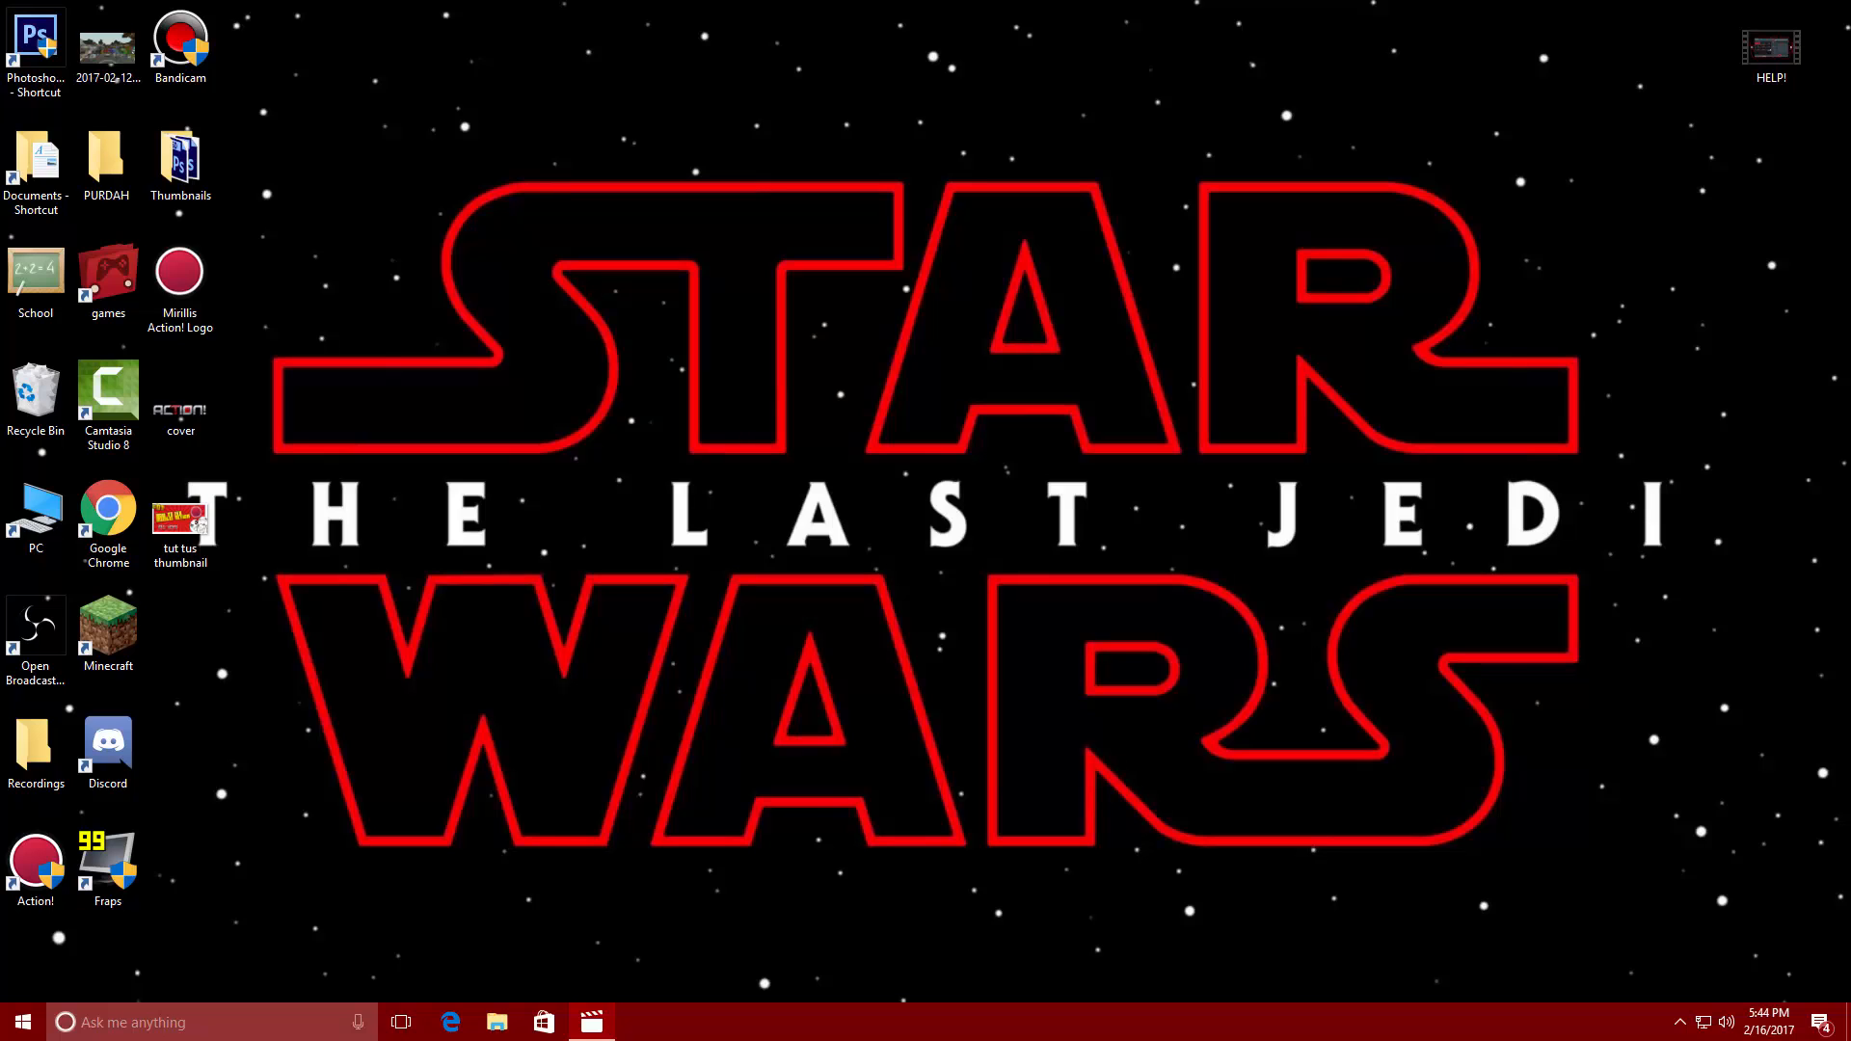
Step: Launch Mirillis Action! from the desktop shortcut
left_click(590, 1022)
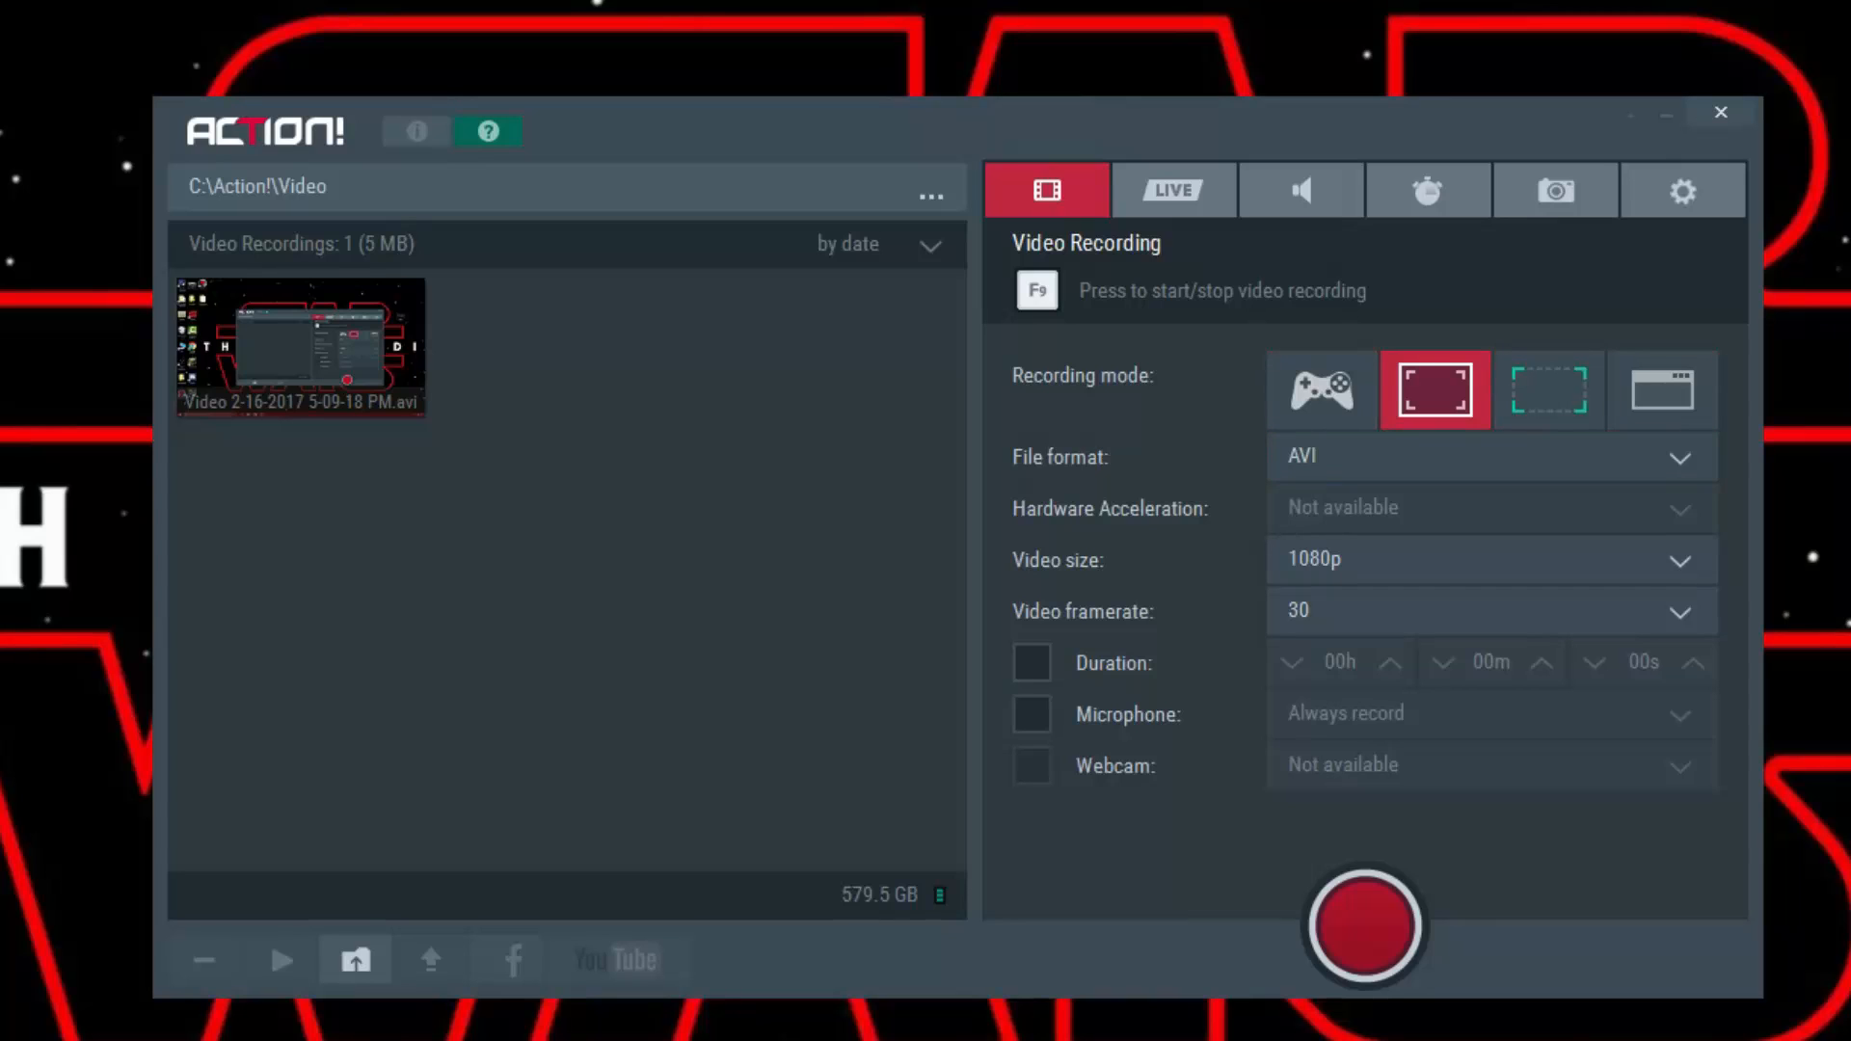
Step: Set video recording to AVI format at 1080p and 30 fps
left_click(1488, 457)
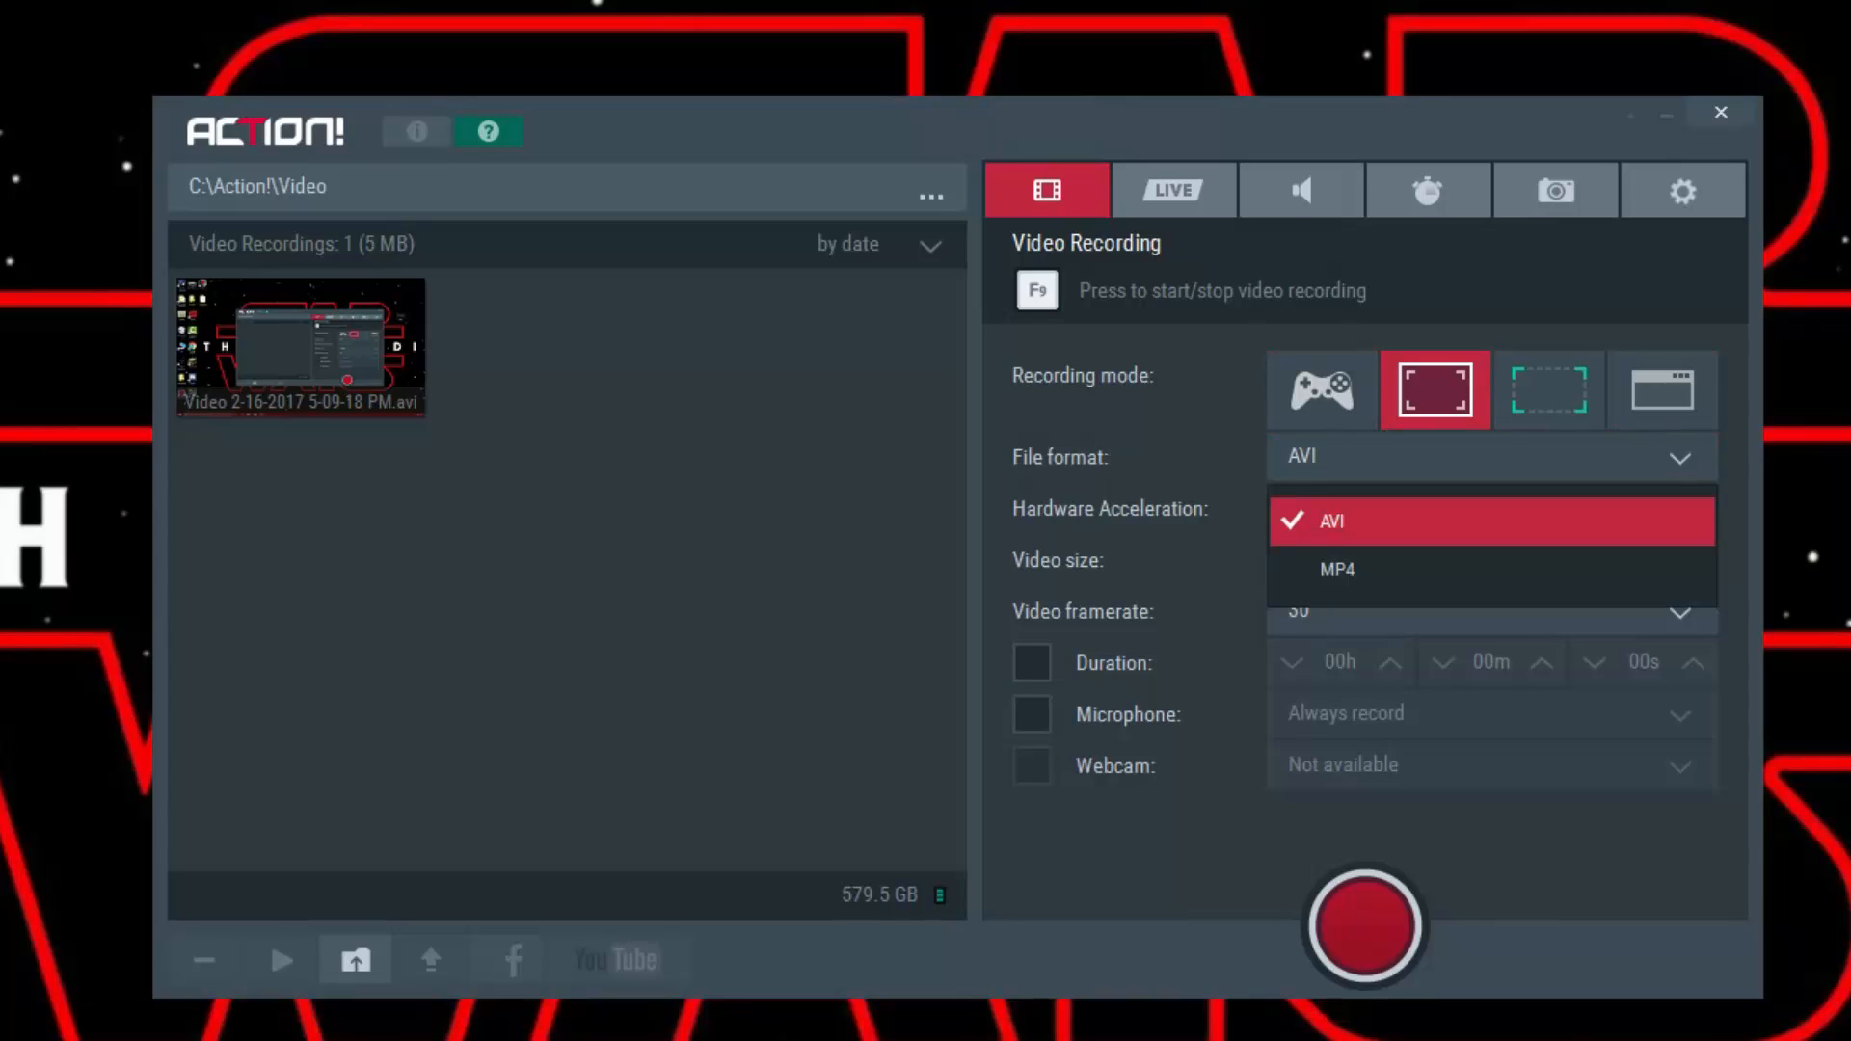
left_click(1331, 520)
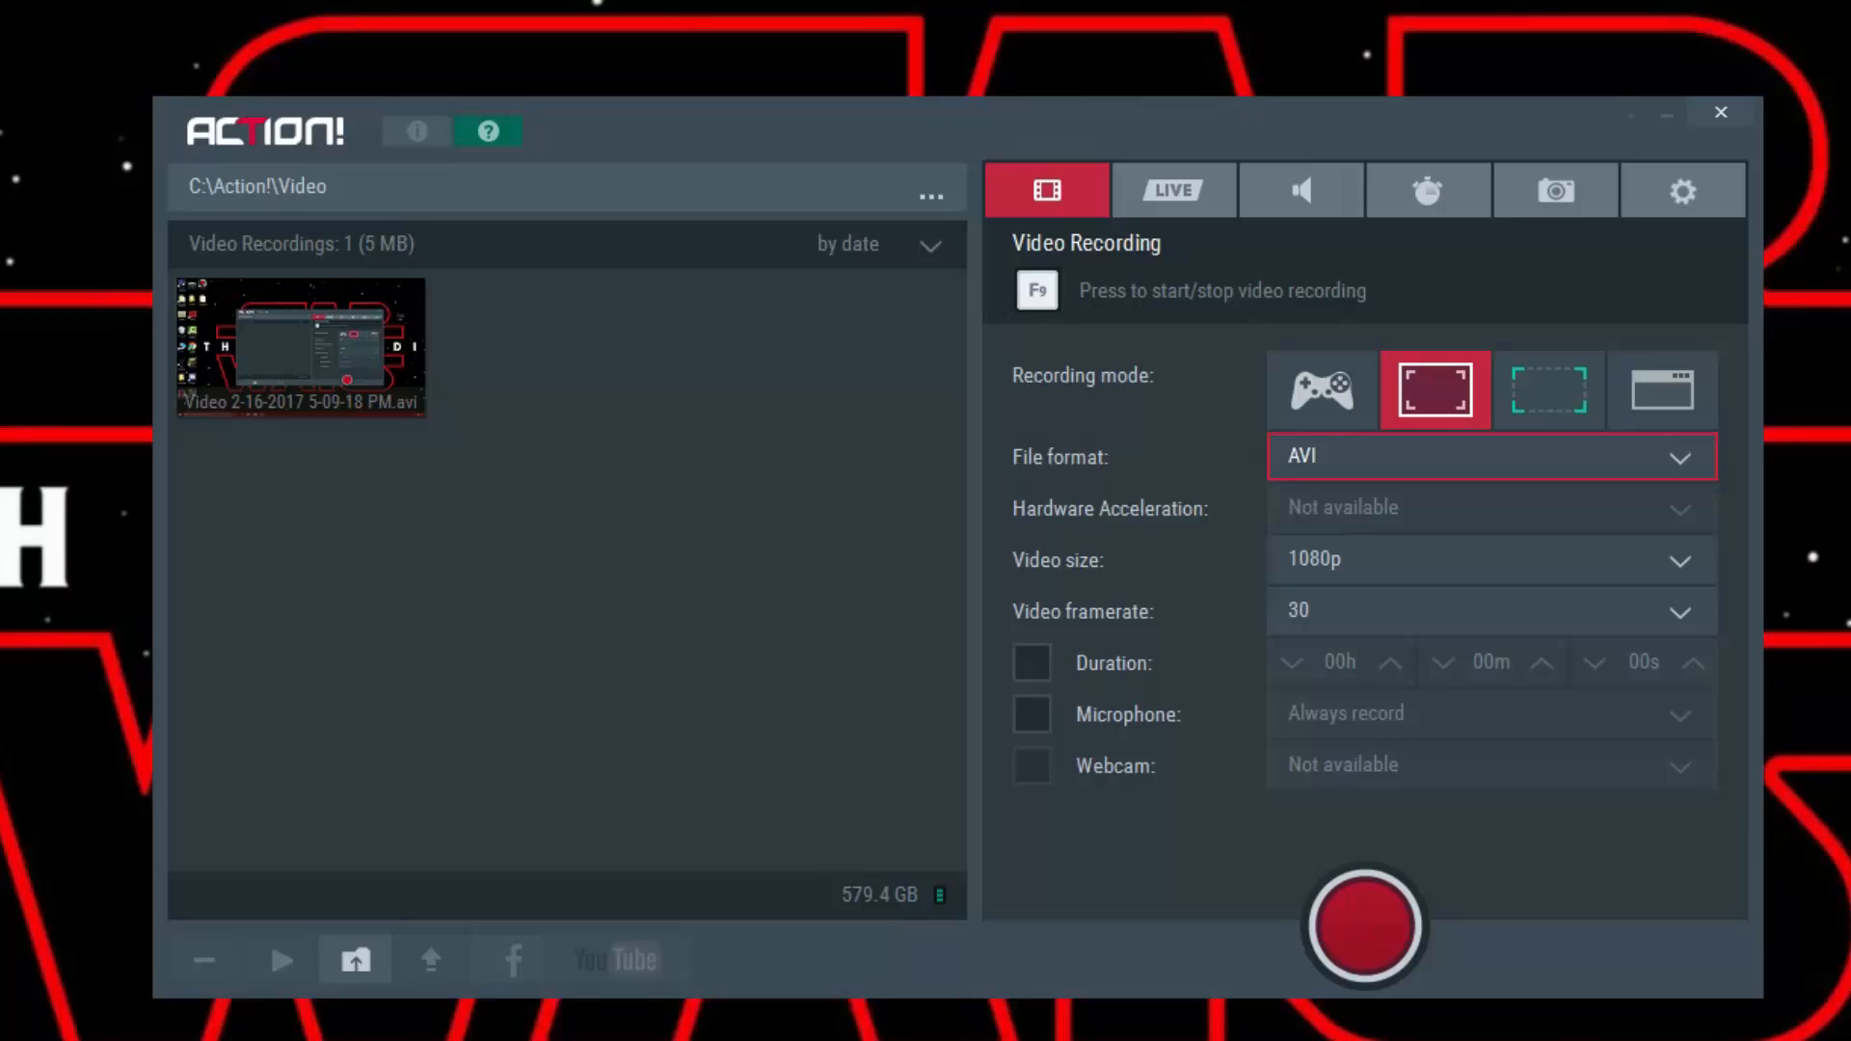
left_click(1486, 560)
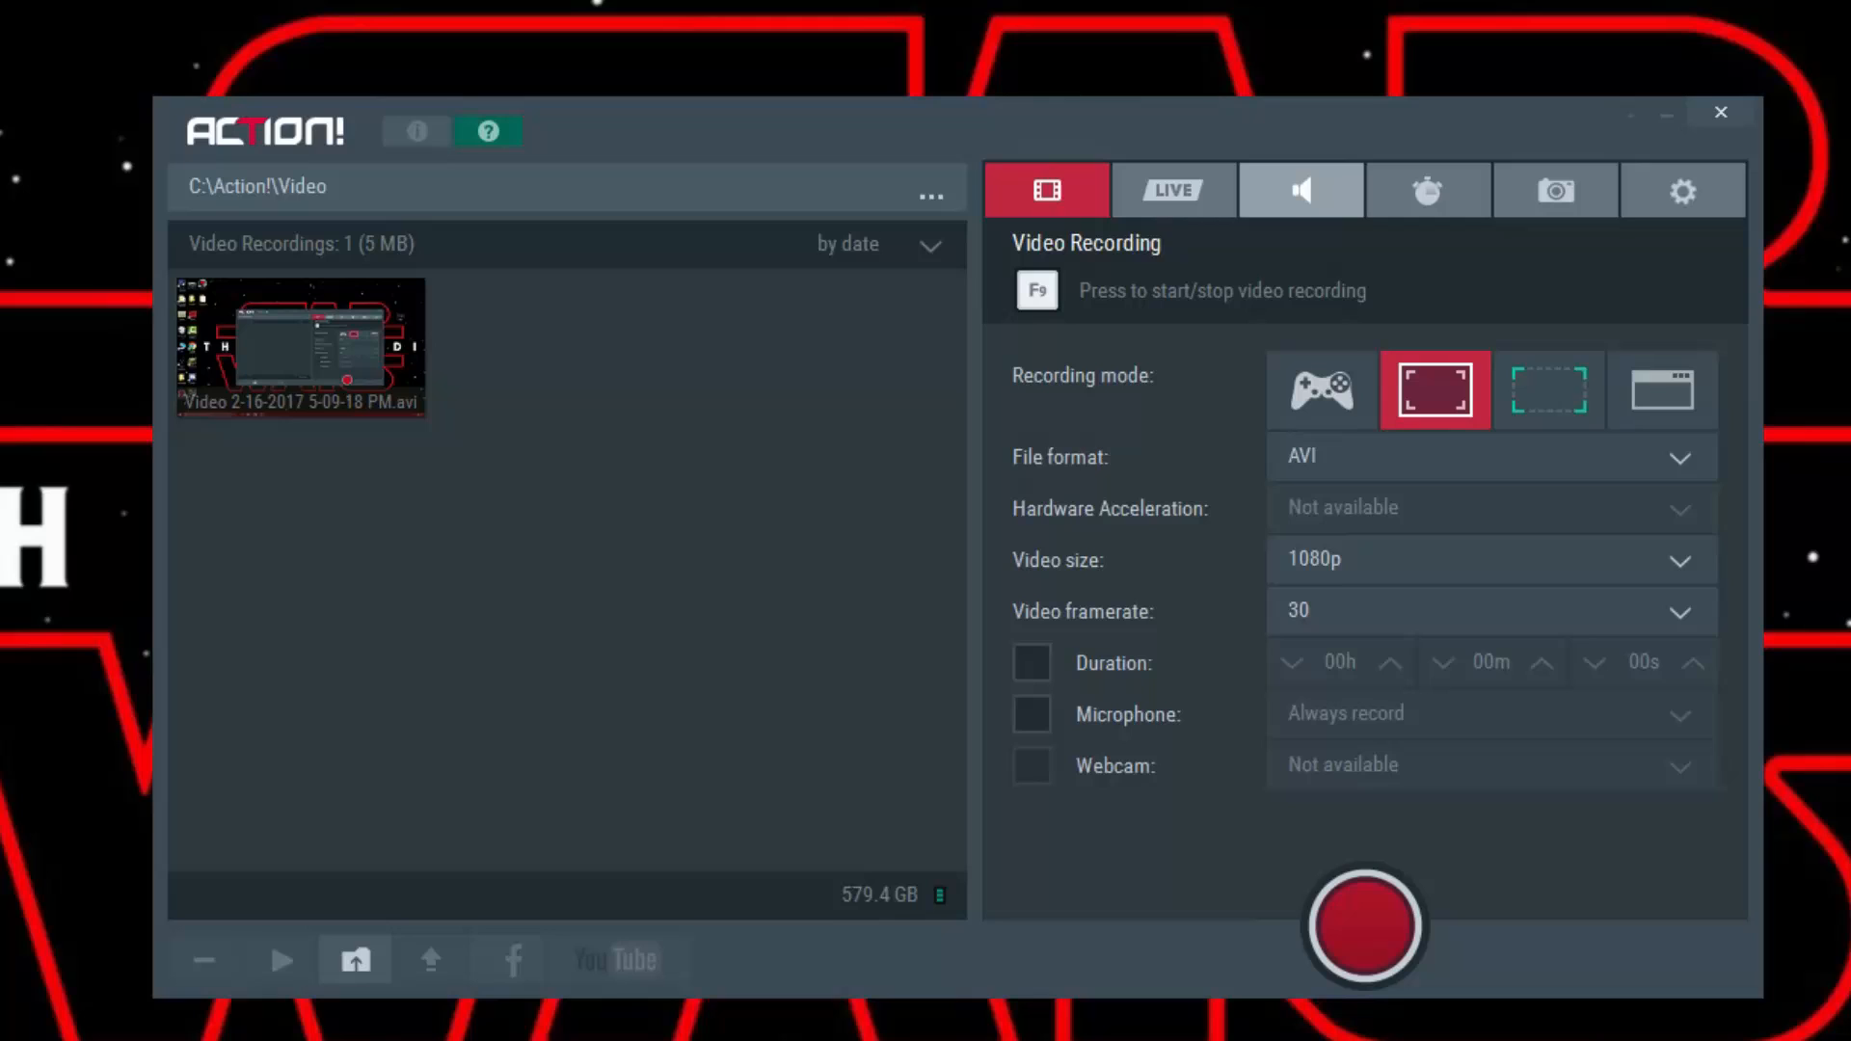
left_click(1299, 191)
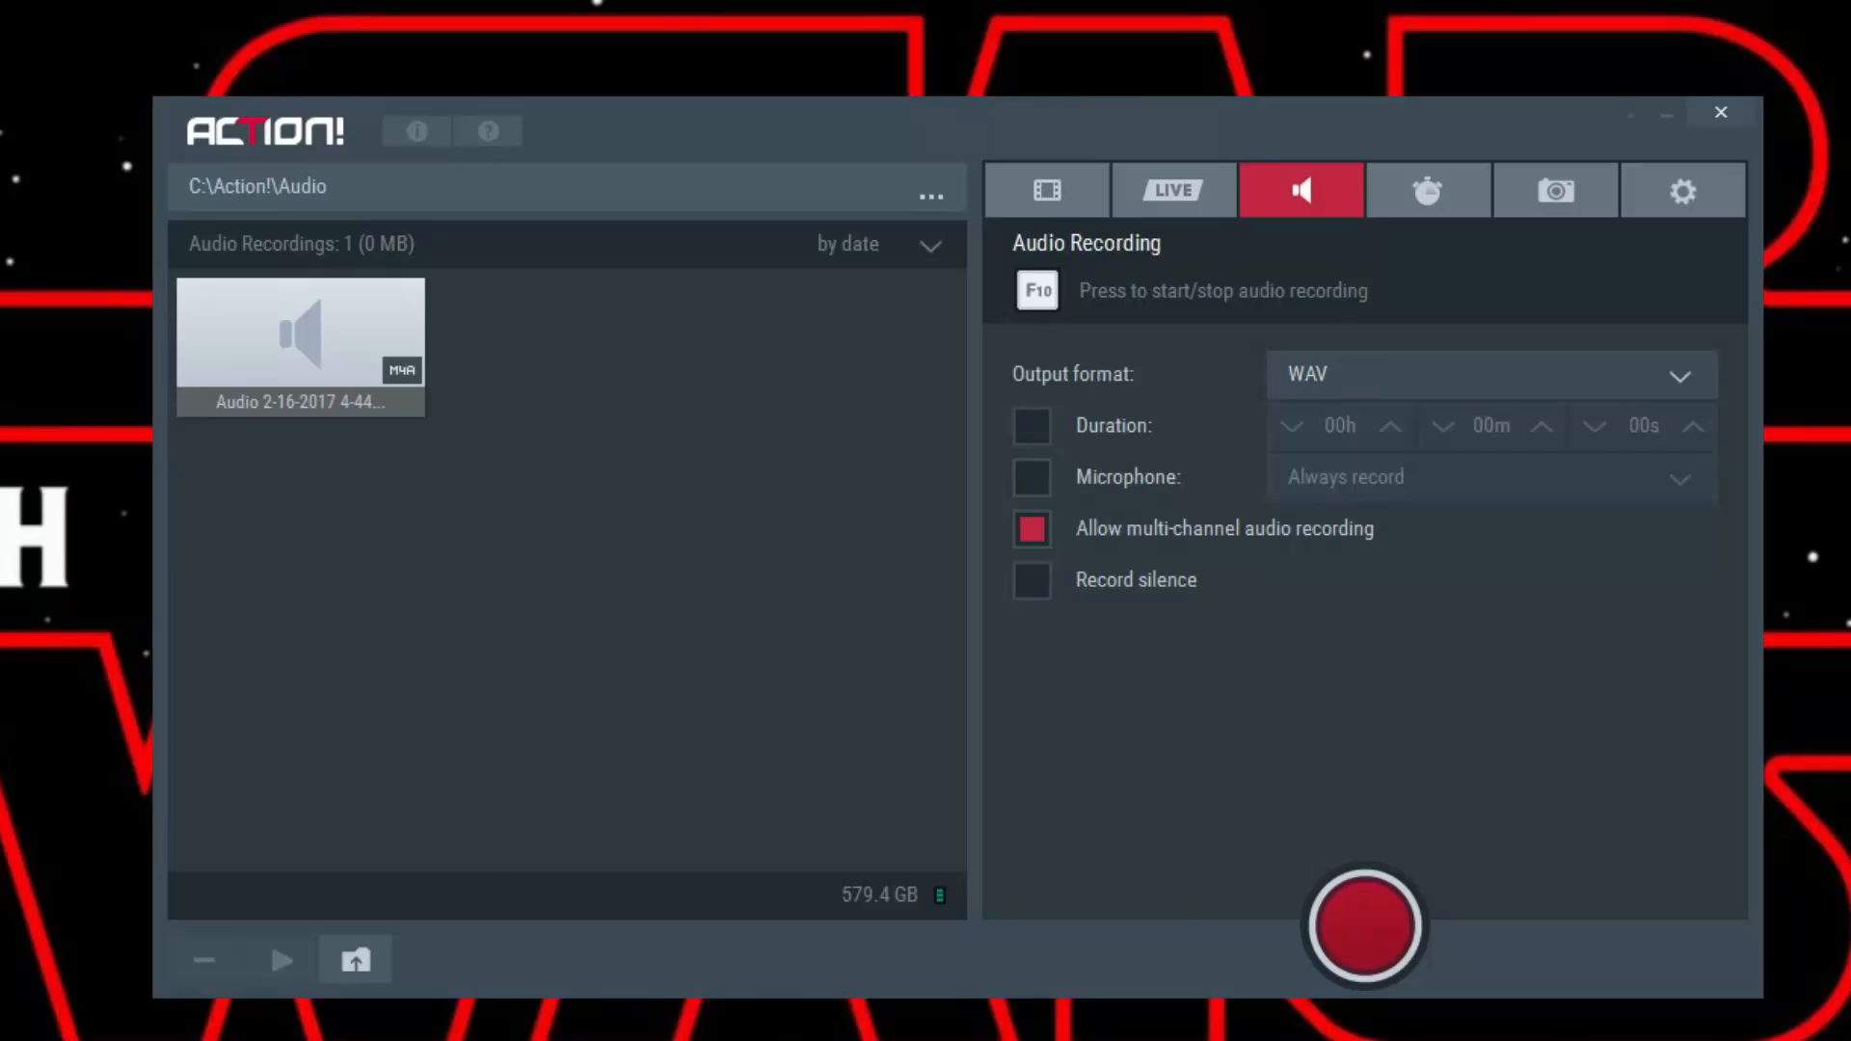
Step: Confirm system sounds record from the system-default audio device and bitrate
left_click(1679, 191)
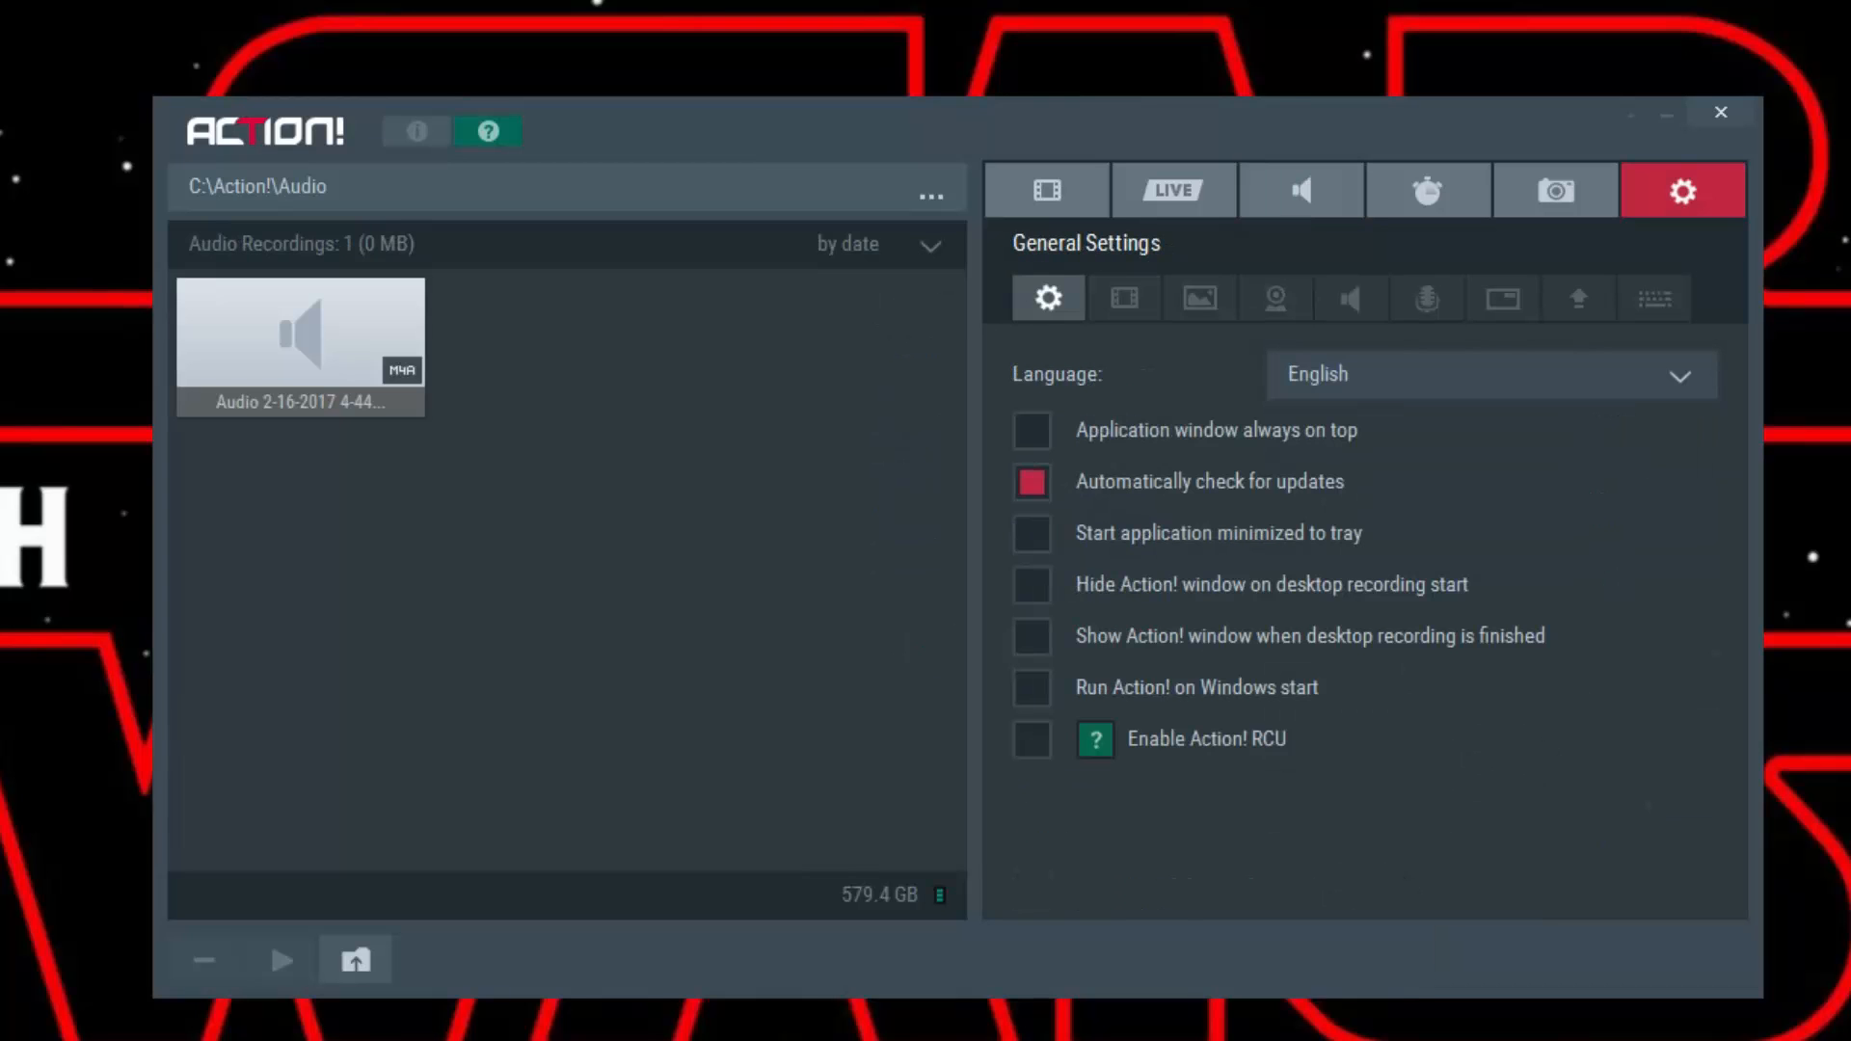
left_click(1350, 297)
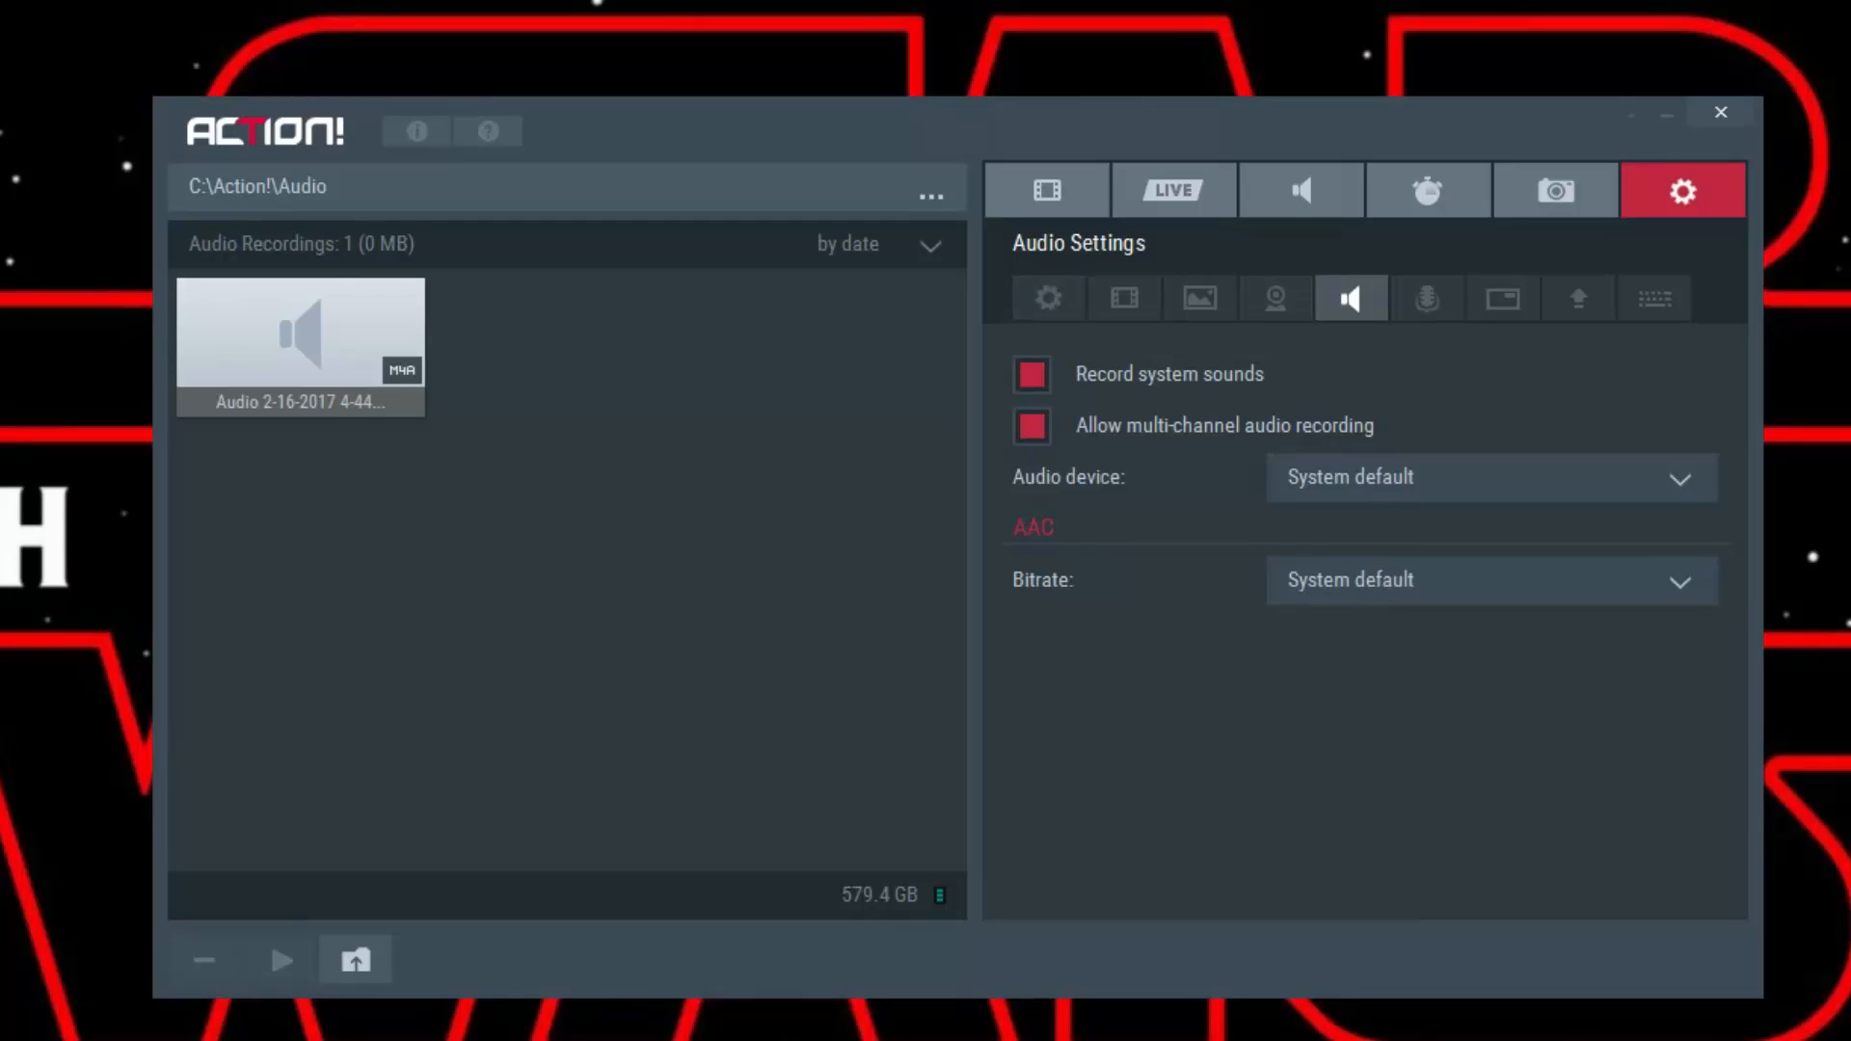
left_click(1487, 580)
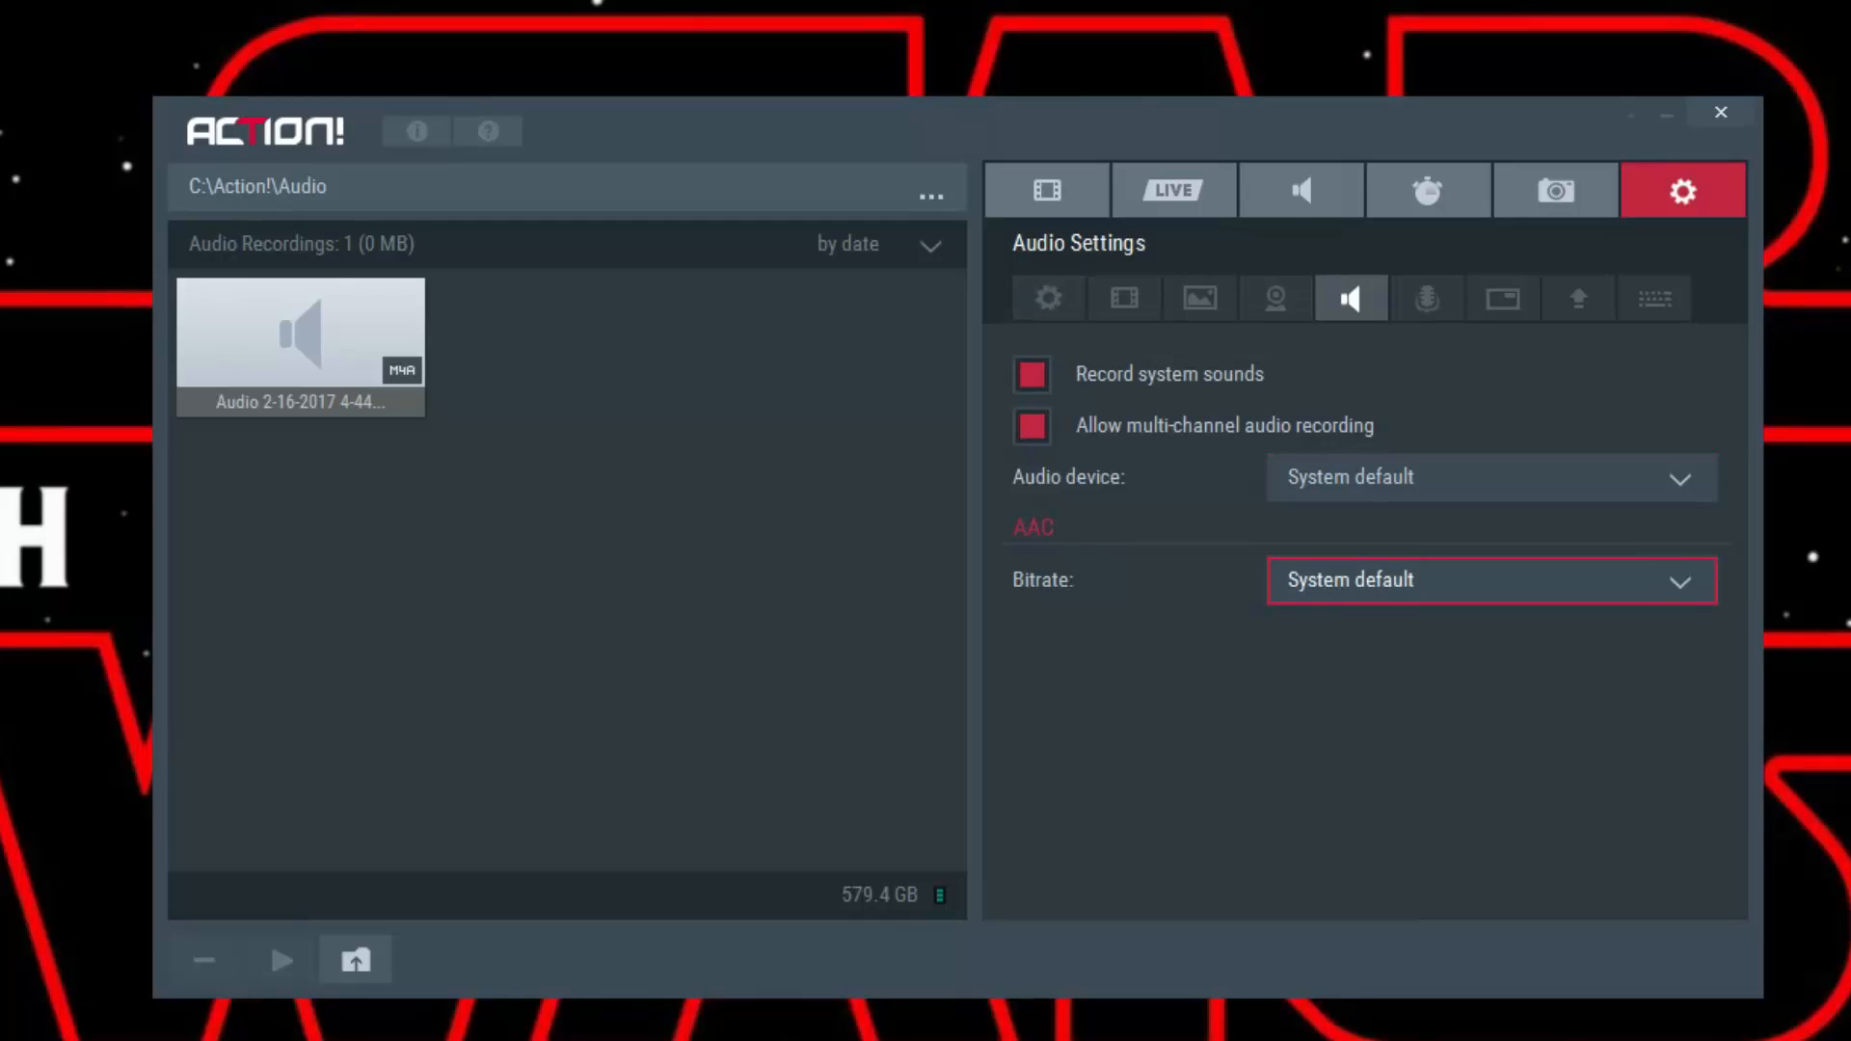
left_click(1427, 296)
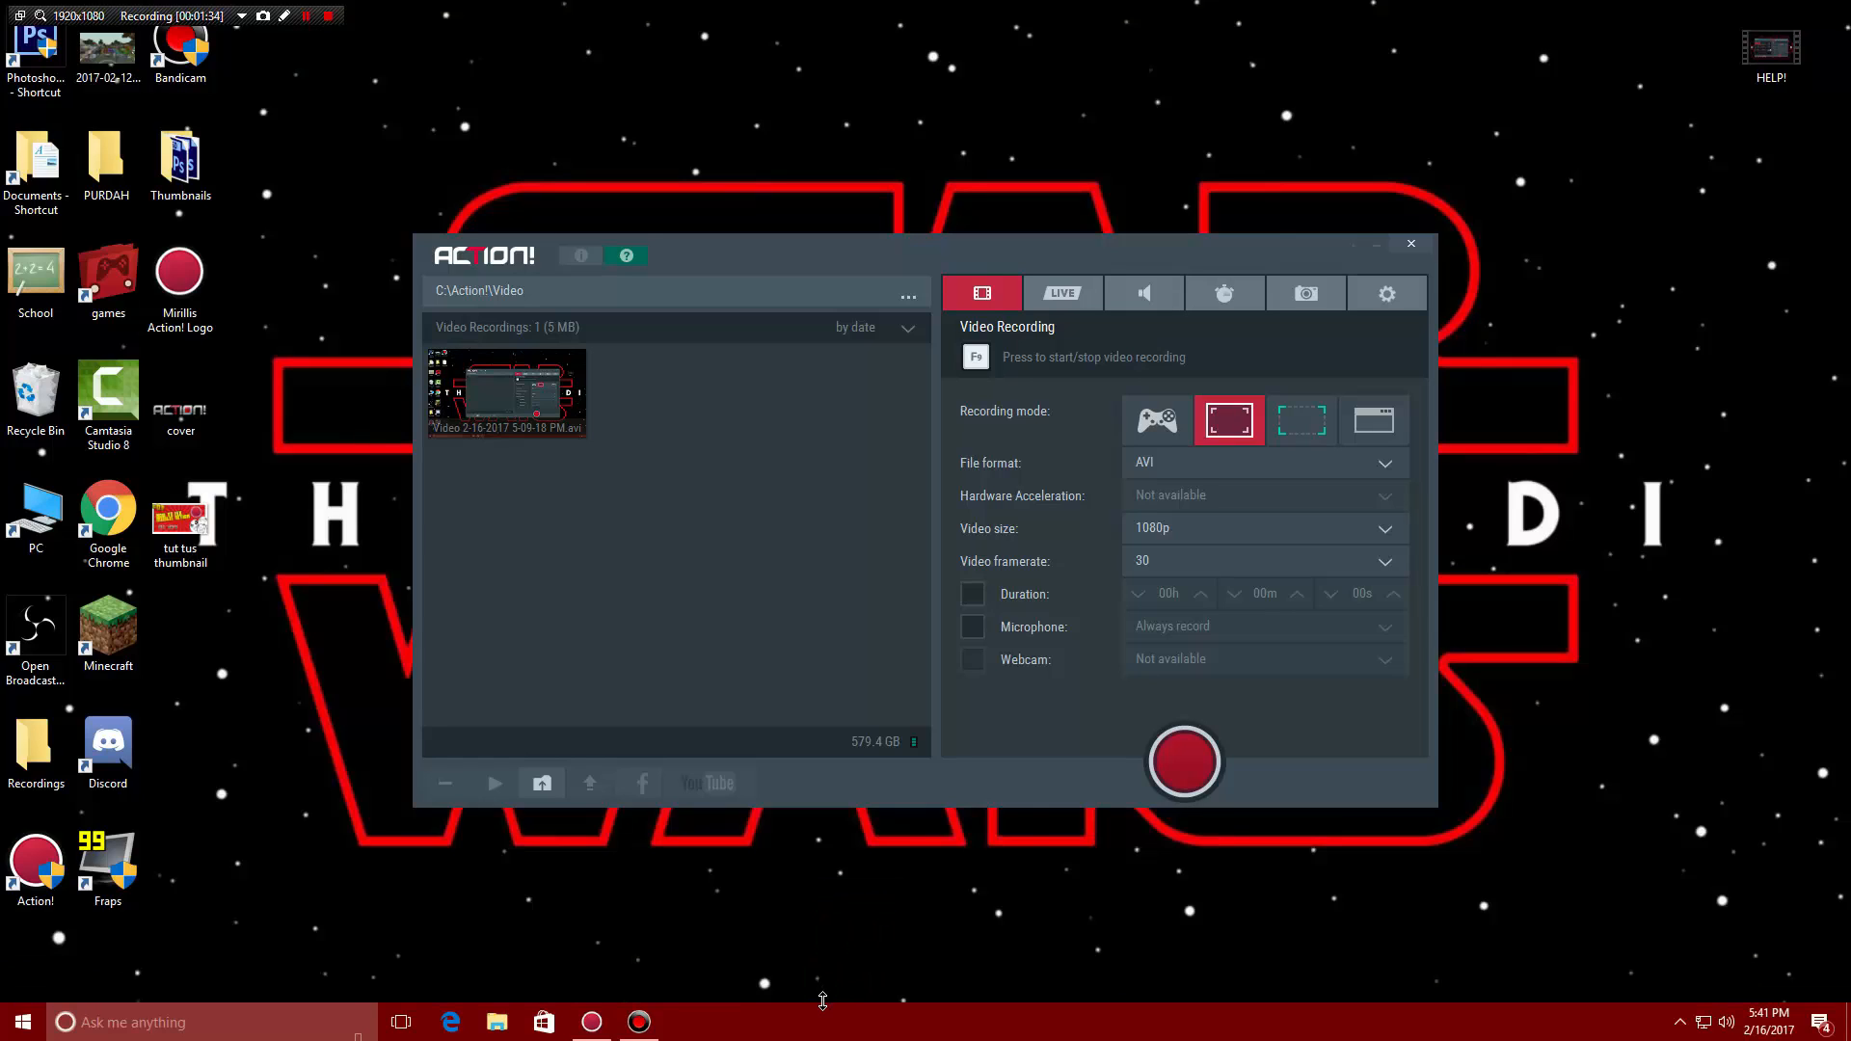
Step: Start Task Manager from the taskbar and show the Details process list
right_click(824, 1022)
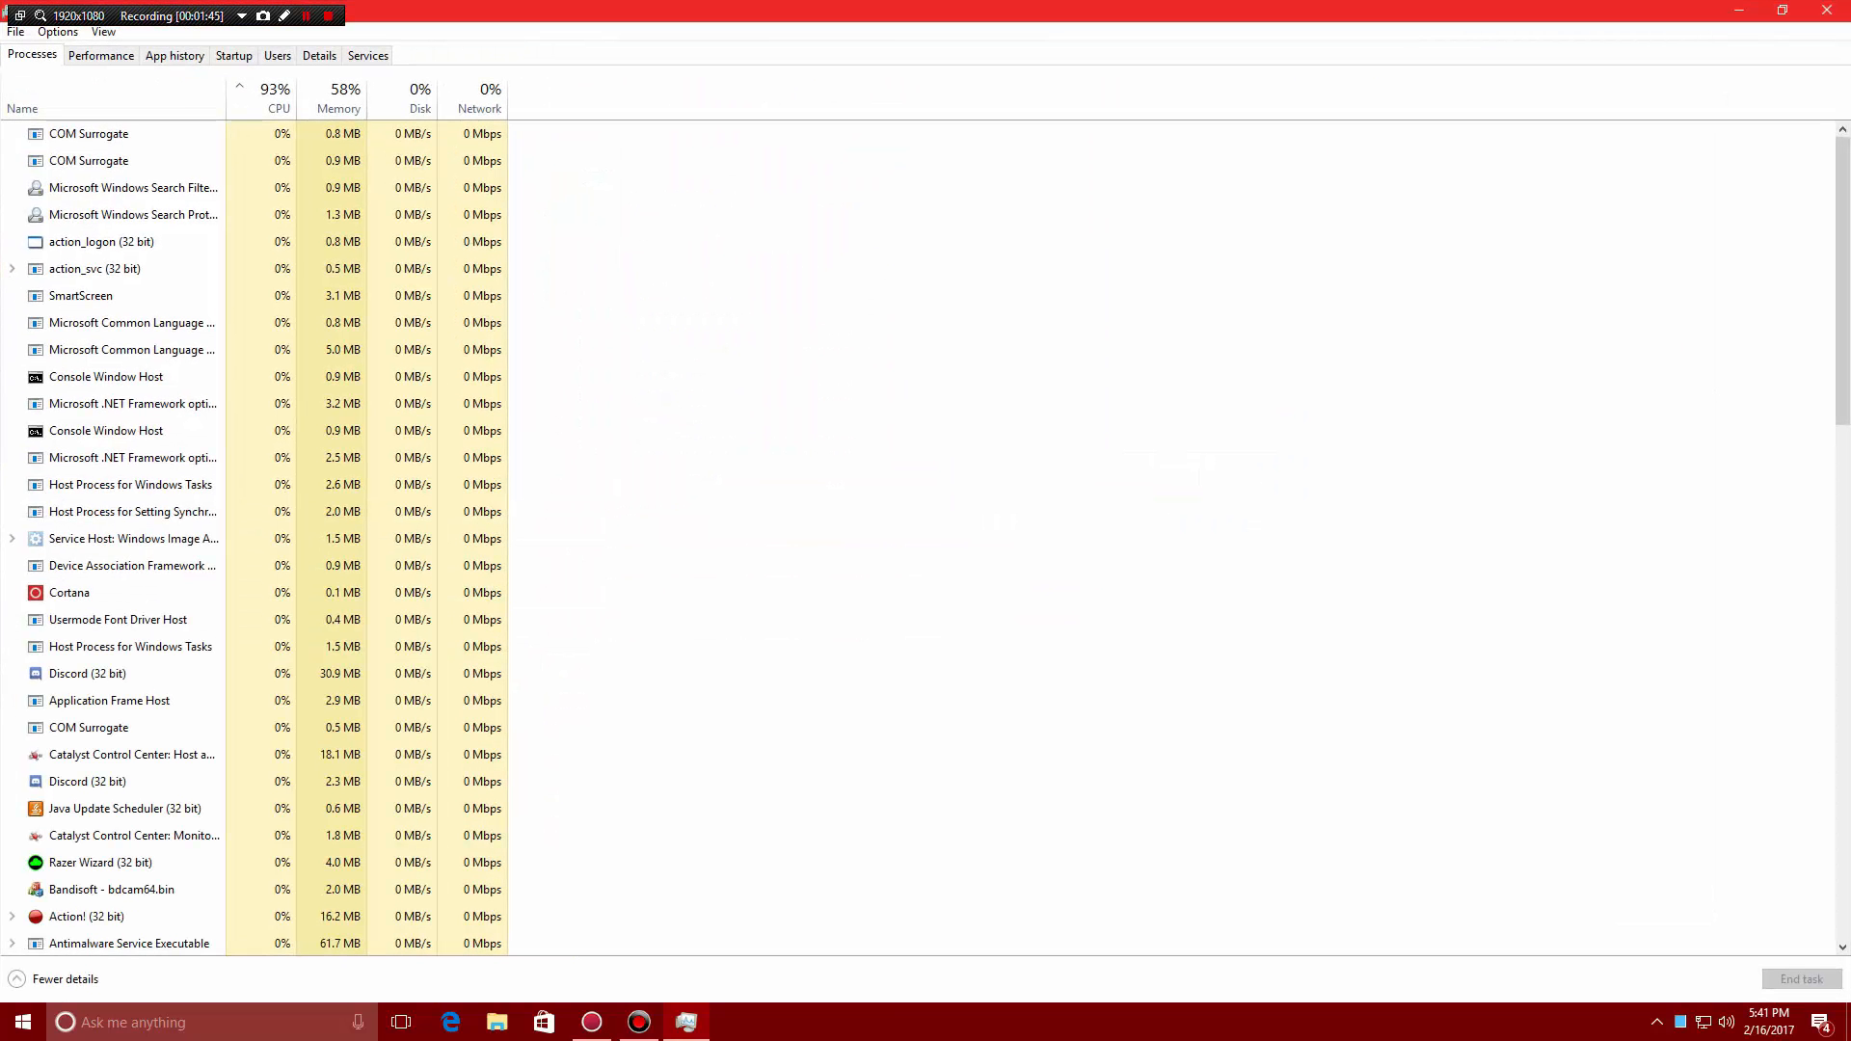
left_click(318, 54)
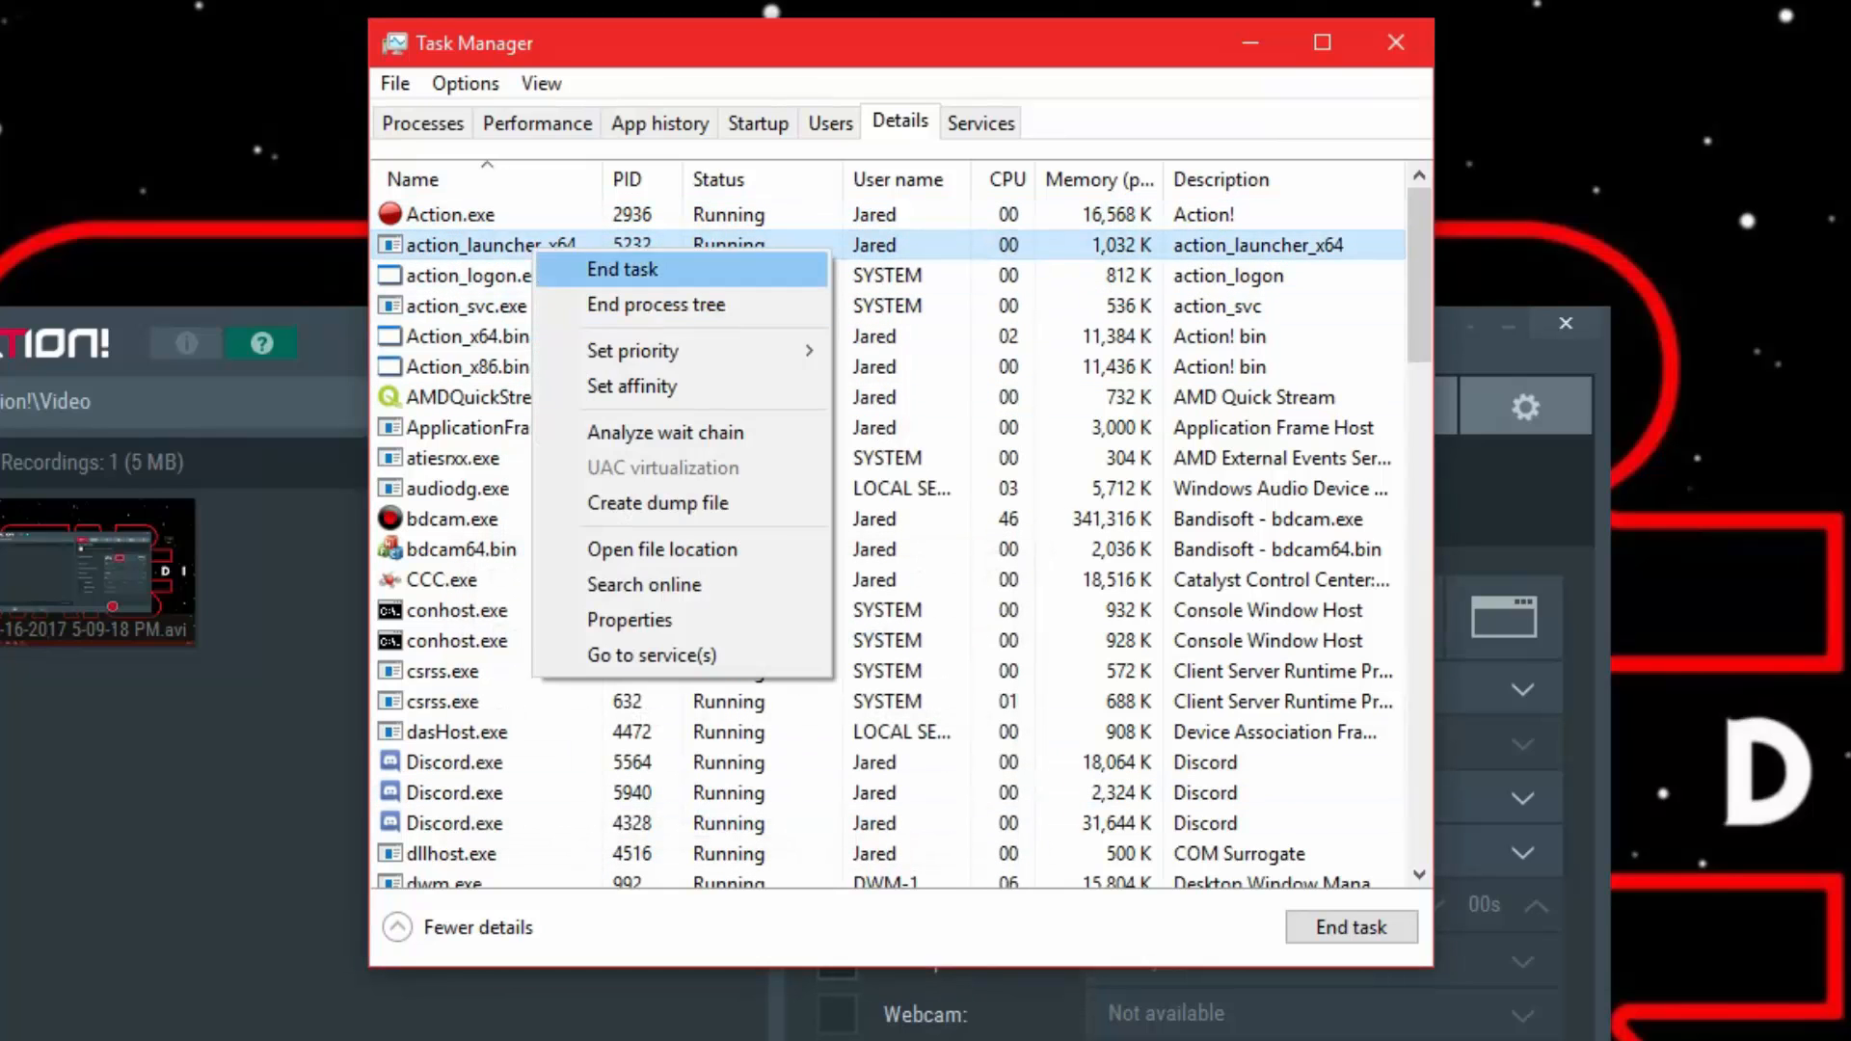
Step: Set the Action! launcher, action_svc.exe and Action_x64.bin processes to Realtime priority
left_click(633, 351)
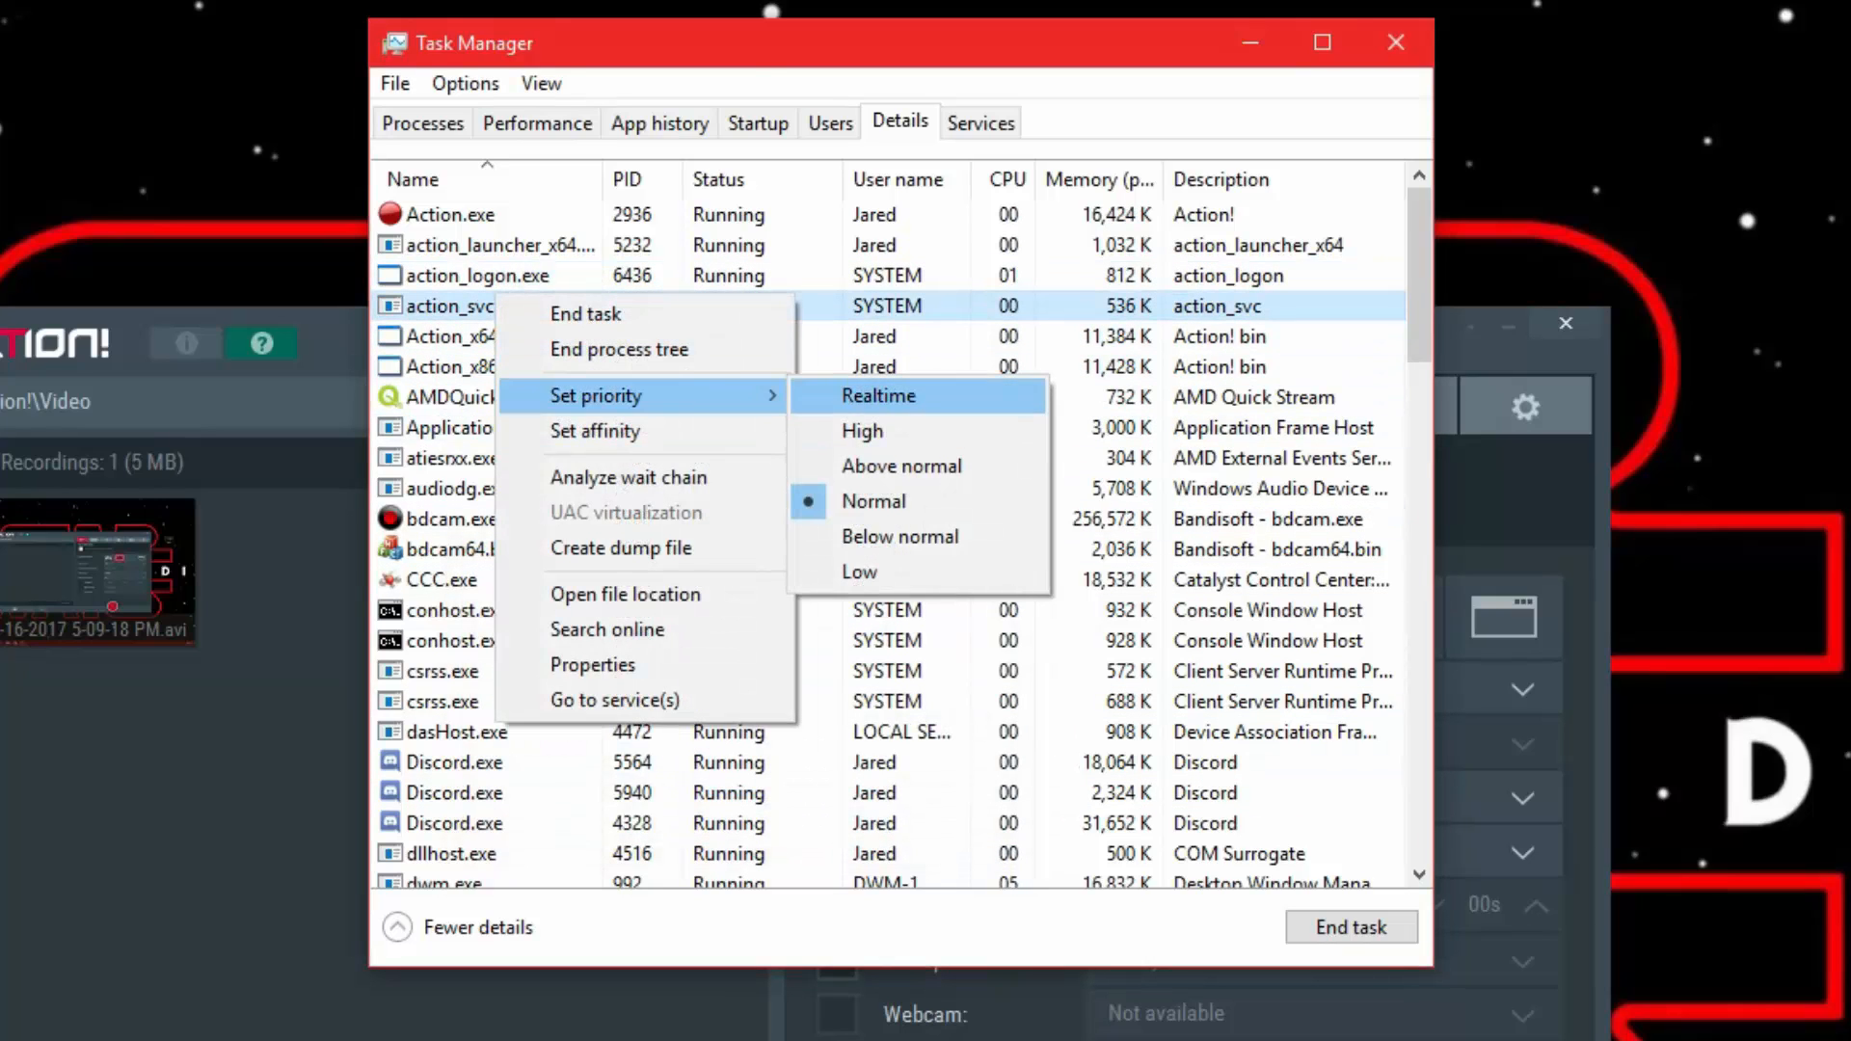
left_click(876, 502)
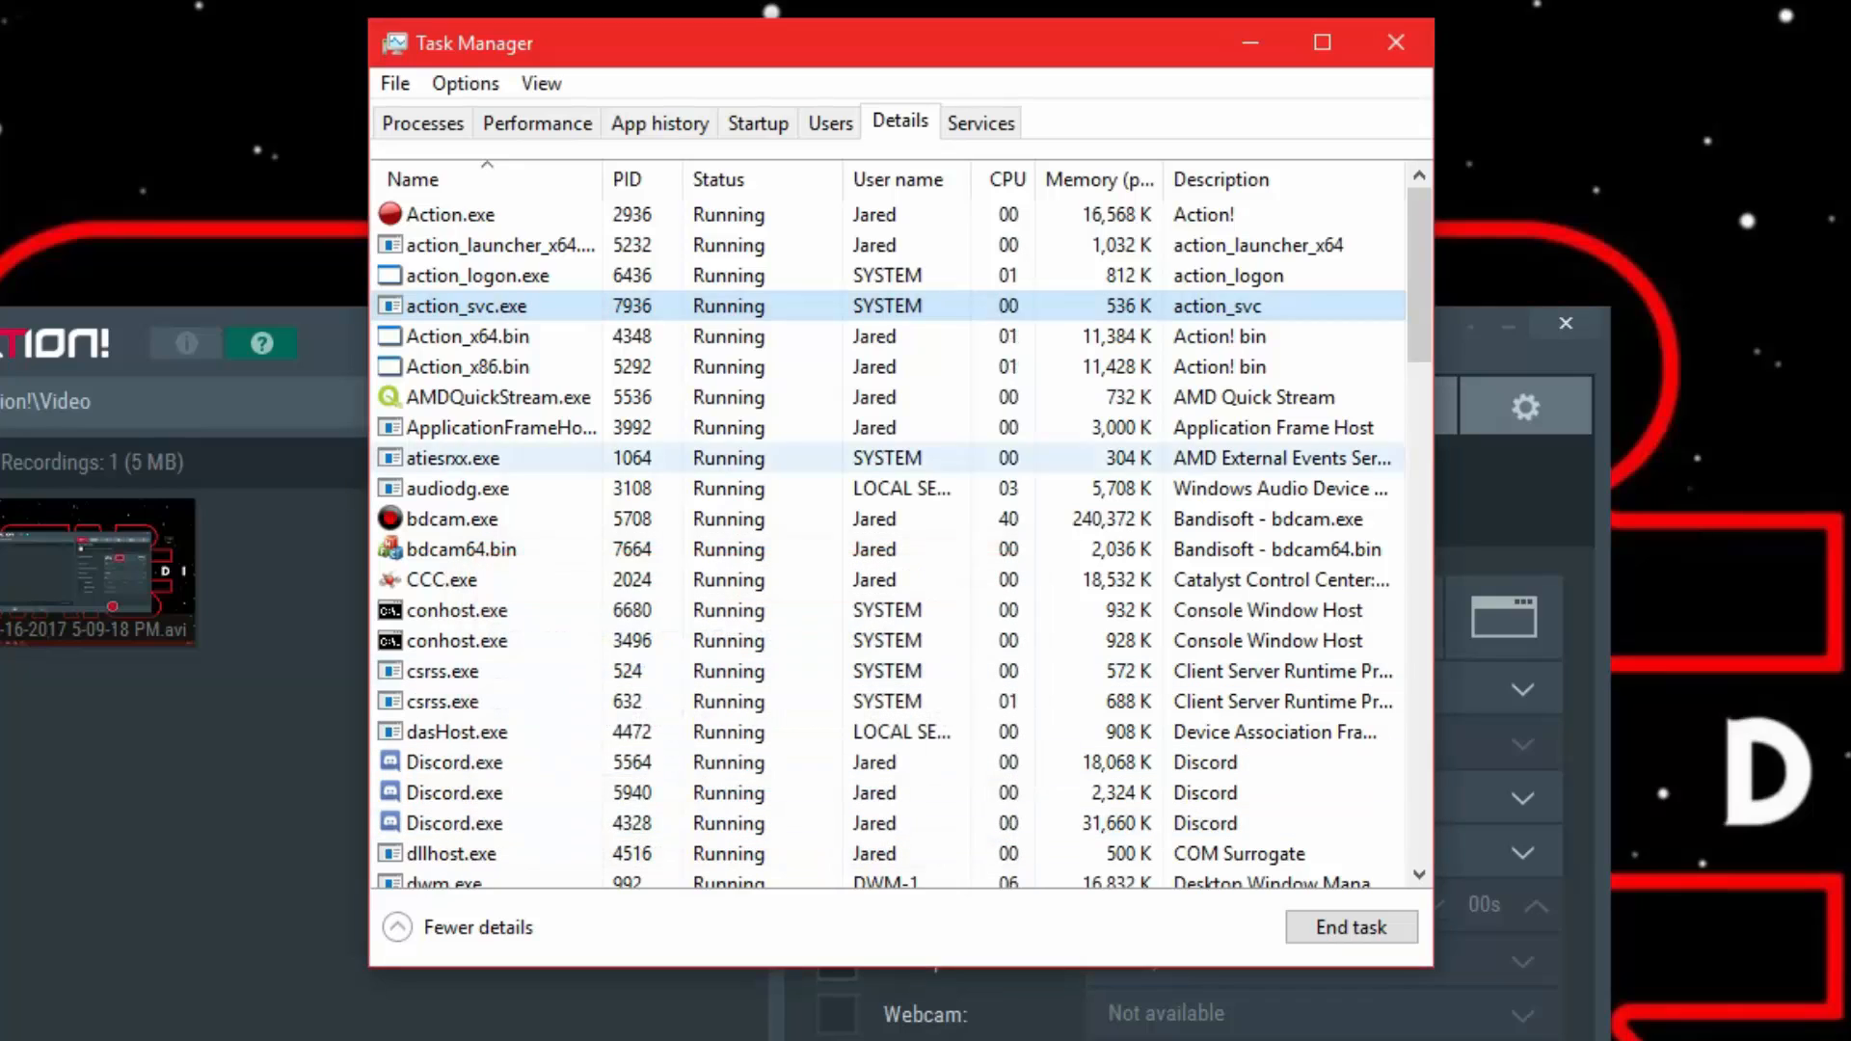
right_click(465, 336)
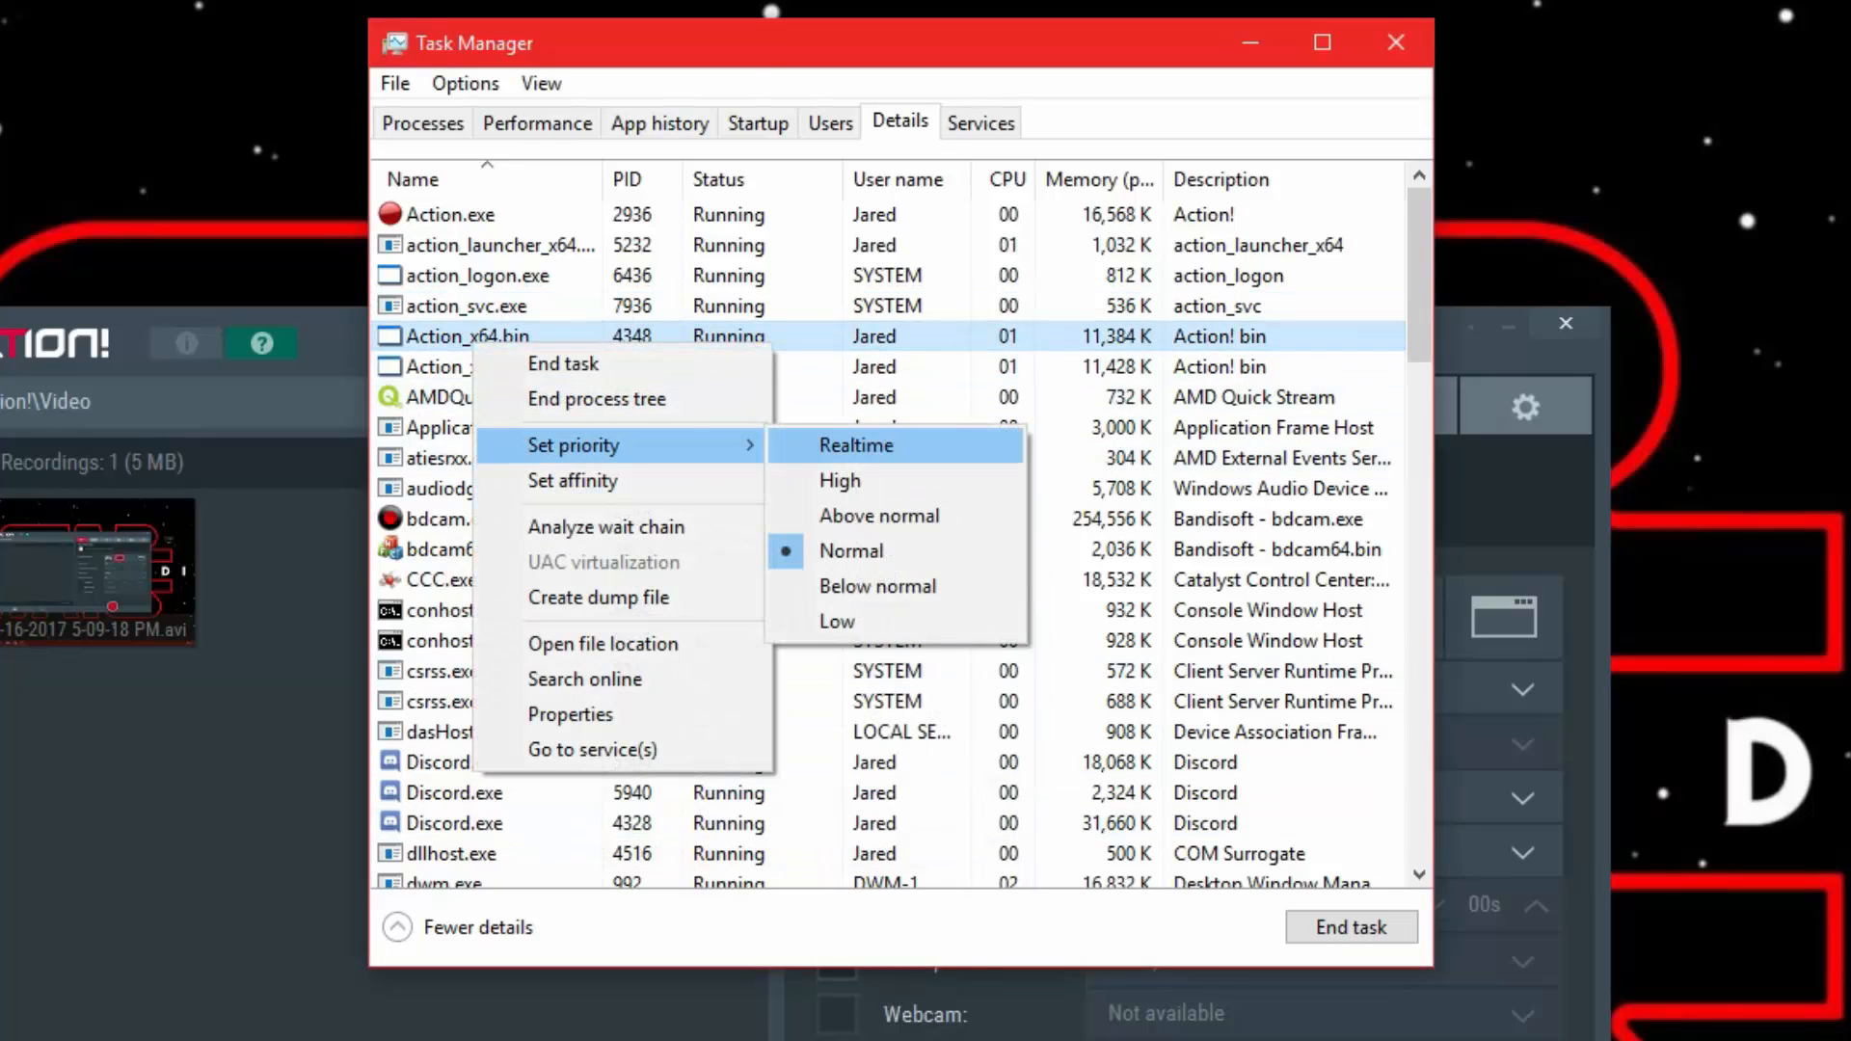
left_click(855, 445)
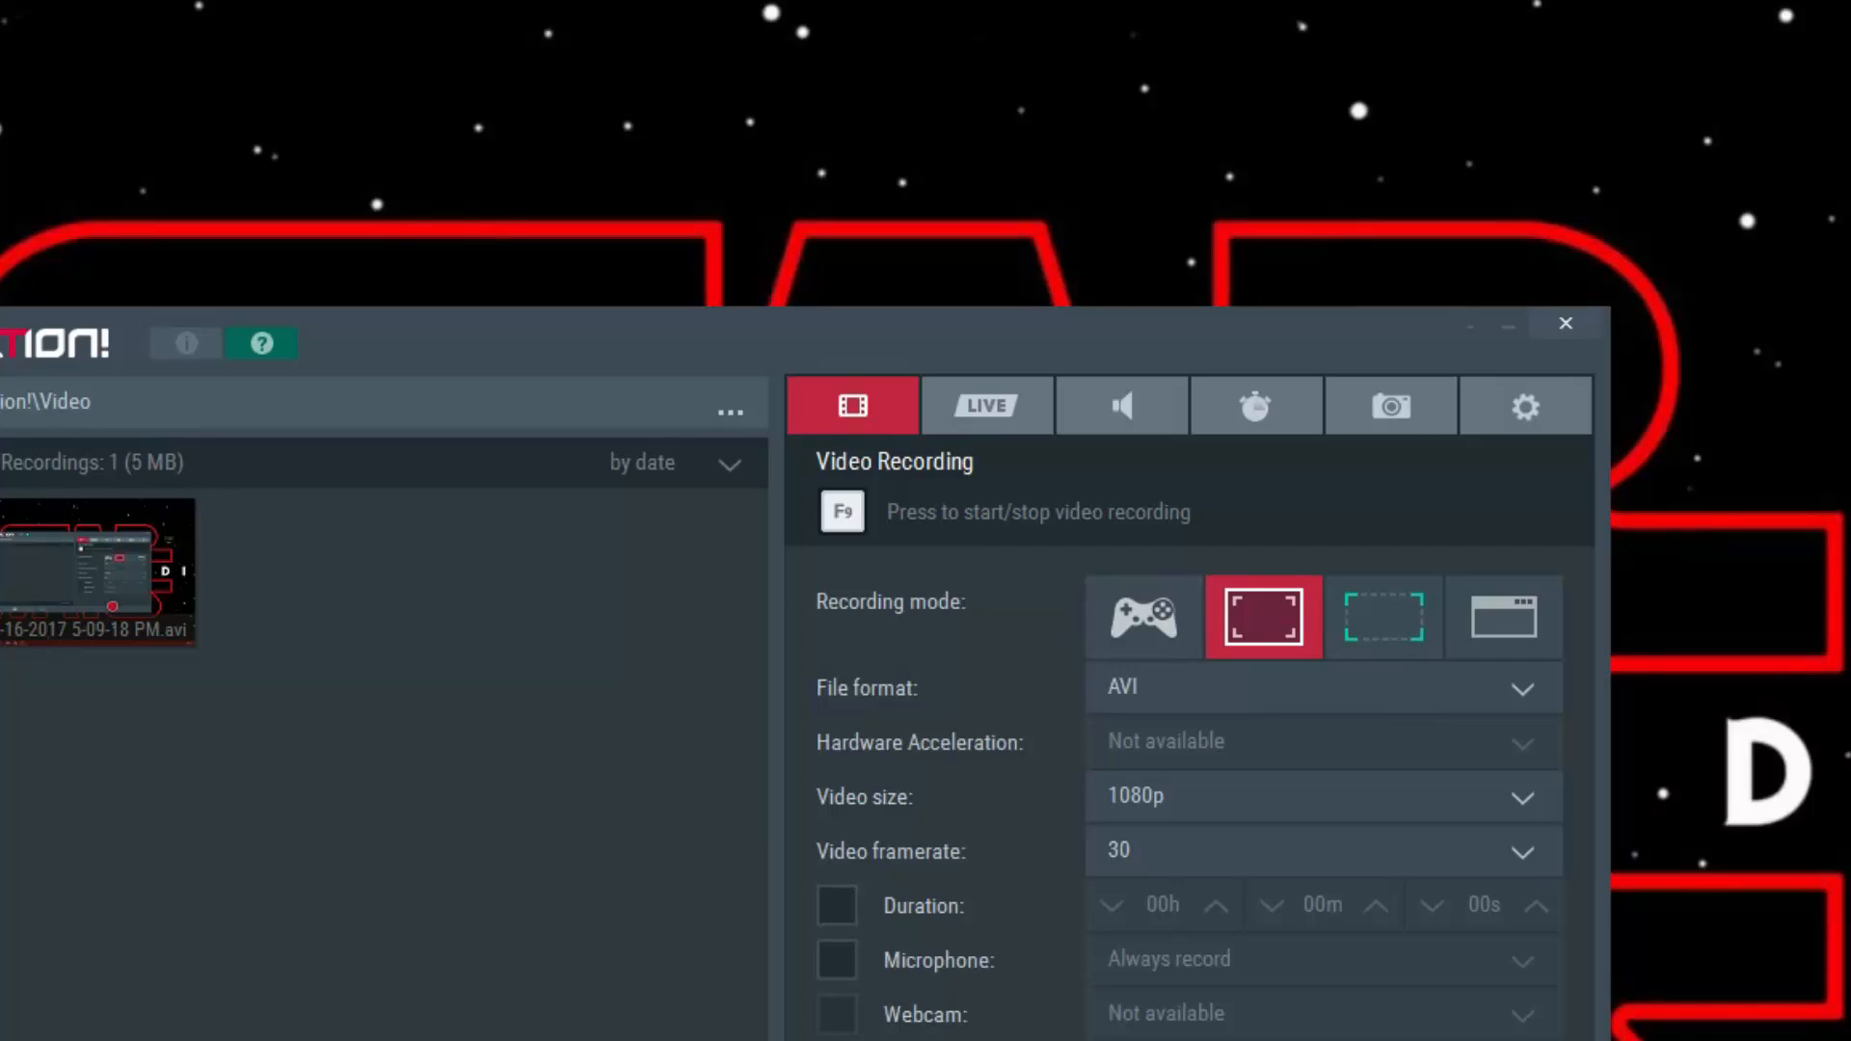
Step: Review the microphone settings, then close the Action! window
left_click(1523, 405)
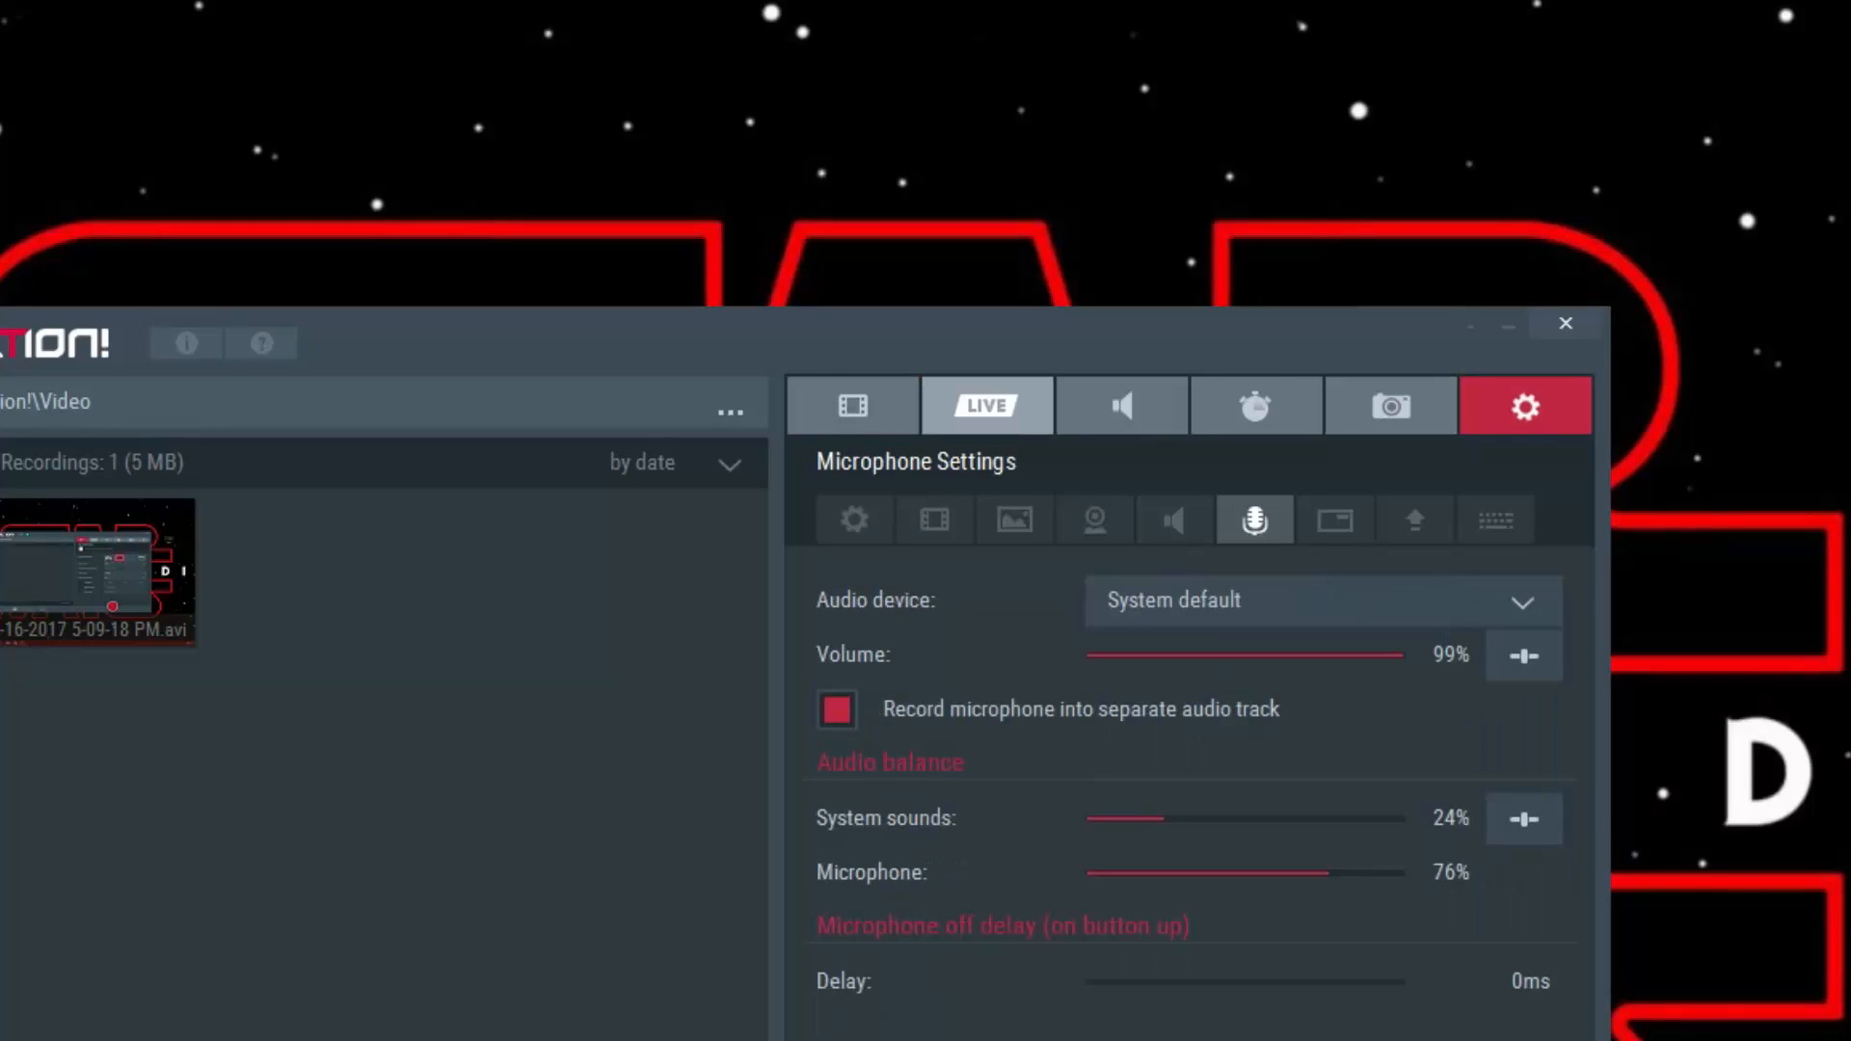
left_click(851, 405)
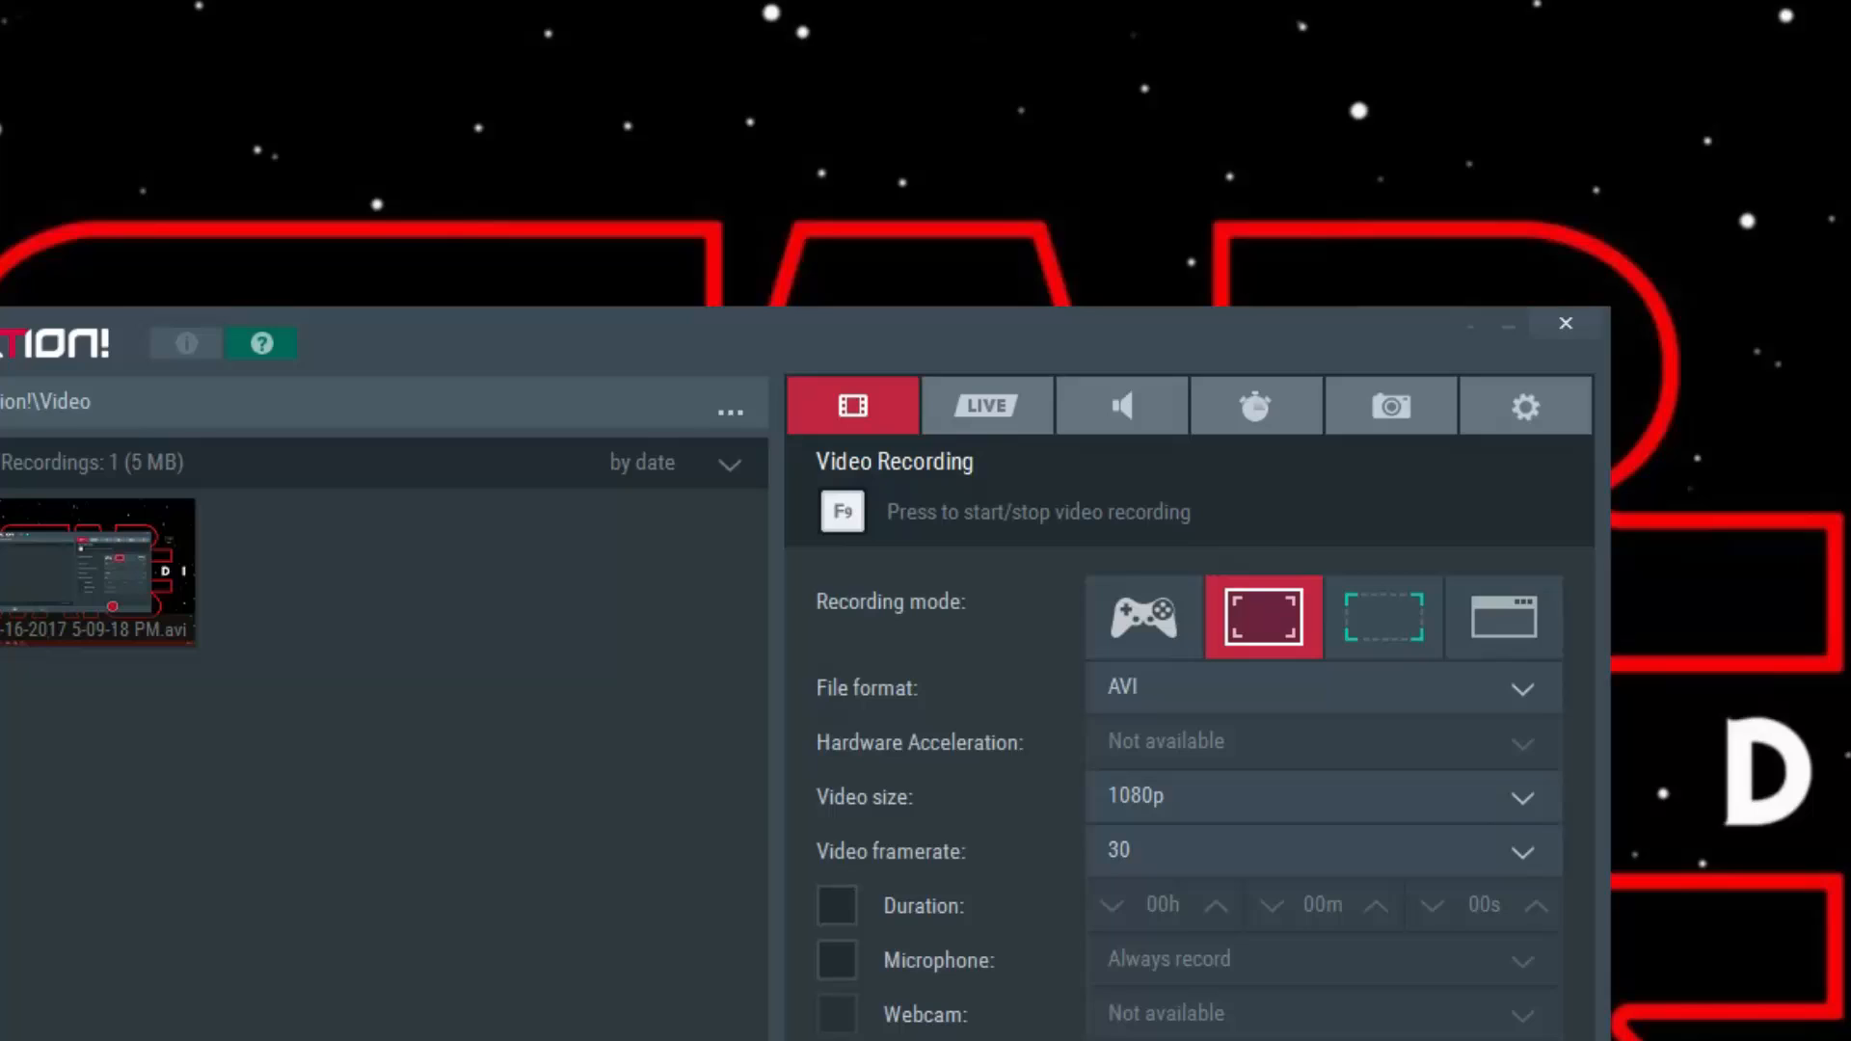
left_click(1563, 322)
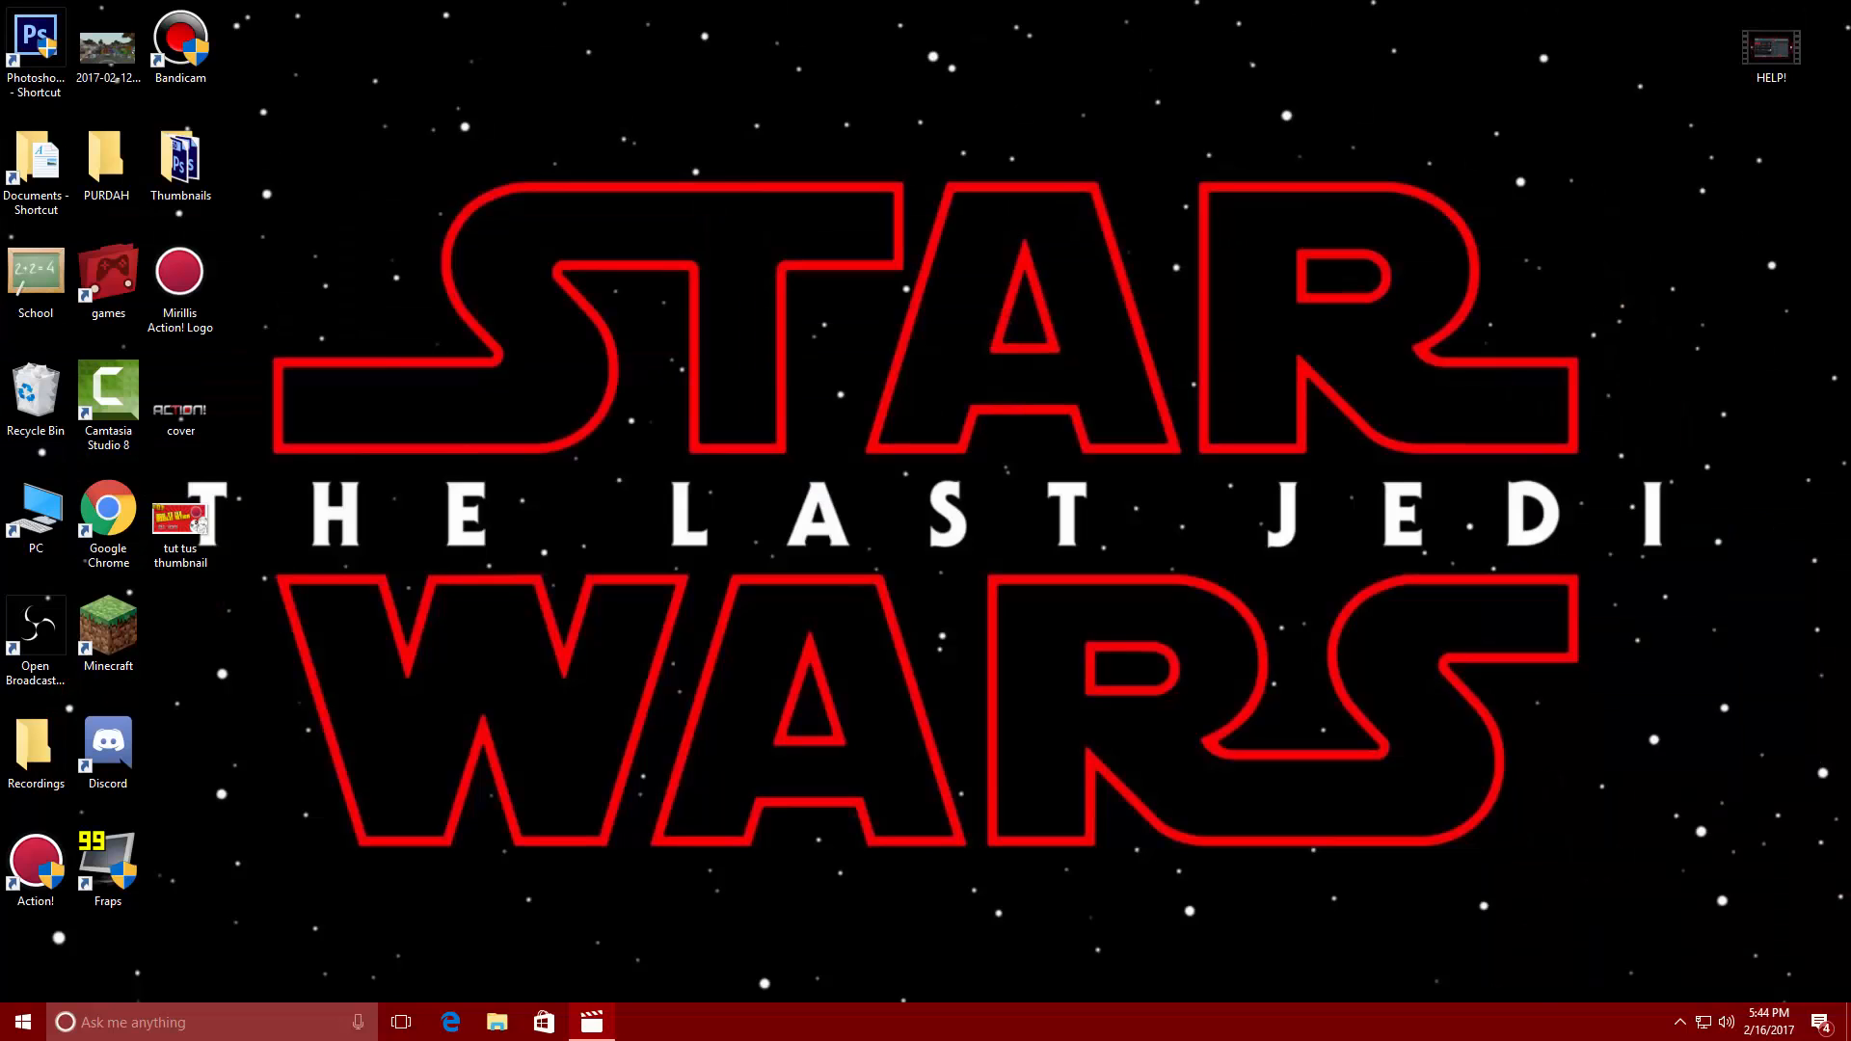